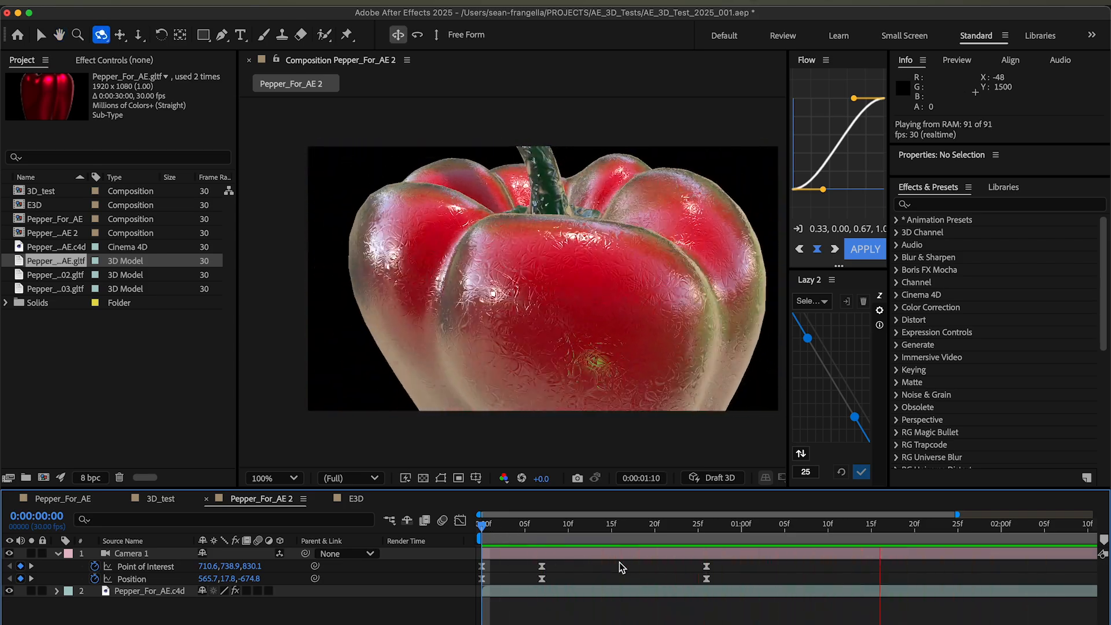
- Switch through the E3D and 3D_test comps and reposition Camera 1 around the pepper
{"action": "left_click", "coordinate": [355, 498]}
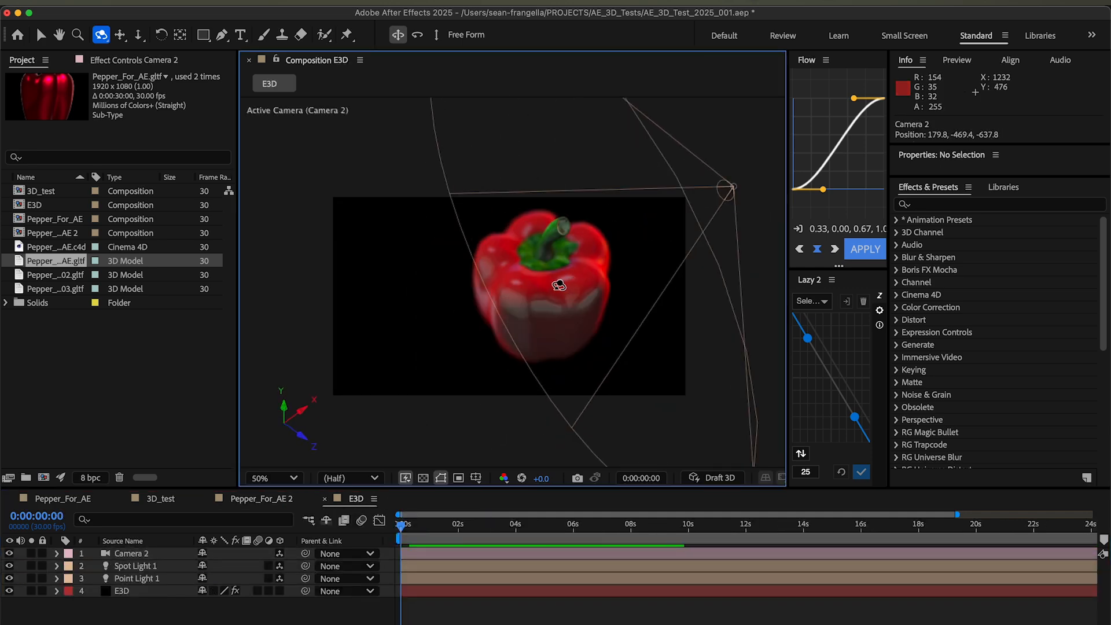
{"action": "left_click", "coordinate": [160, 498]}
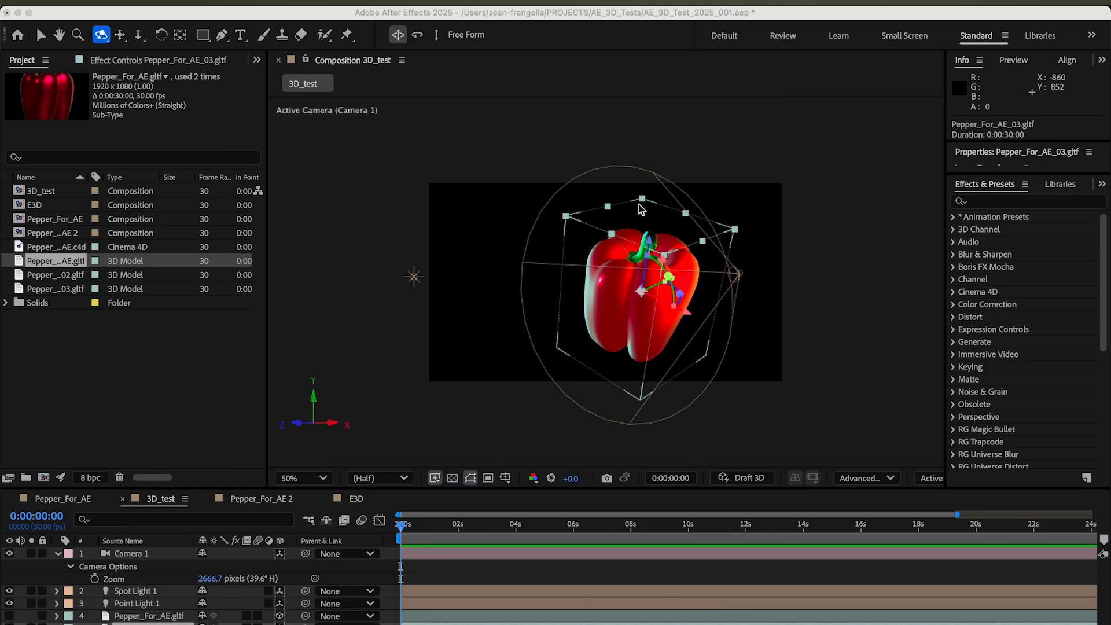
{"action": "left_click_drag", "start_coordinate": [641, 209], "coordinate": [588, 232]}
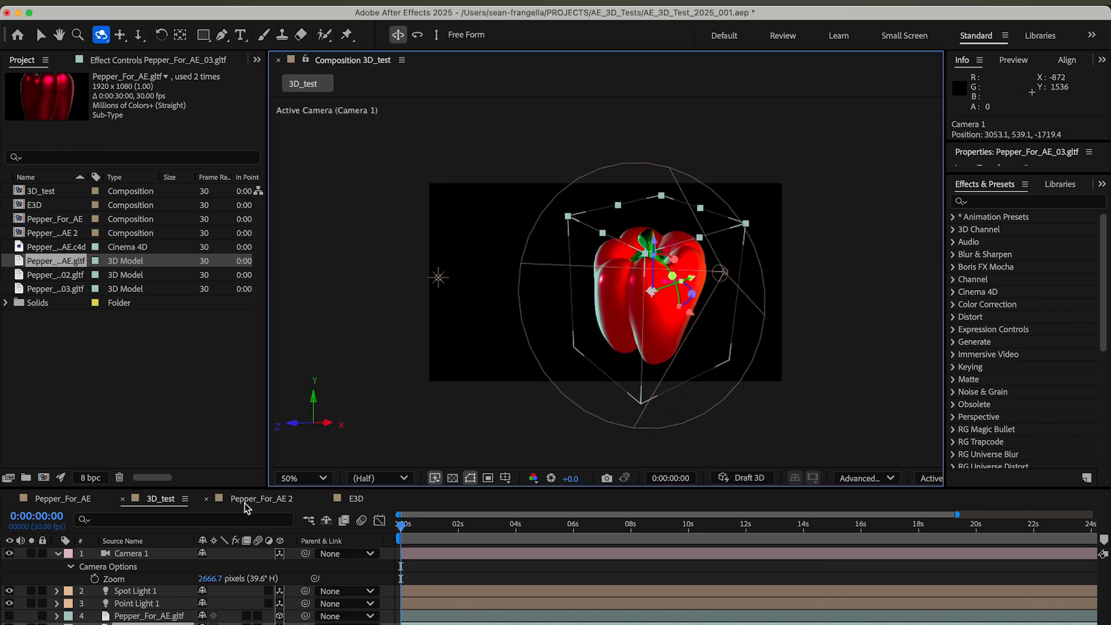
{"action": "left_click", "coordinate": [261, 498]}
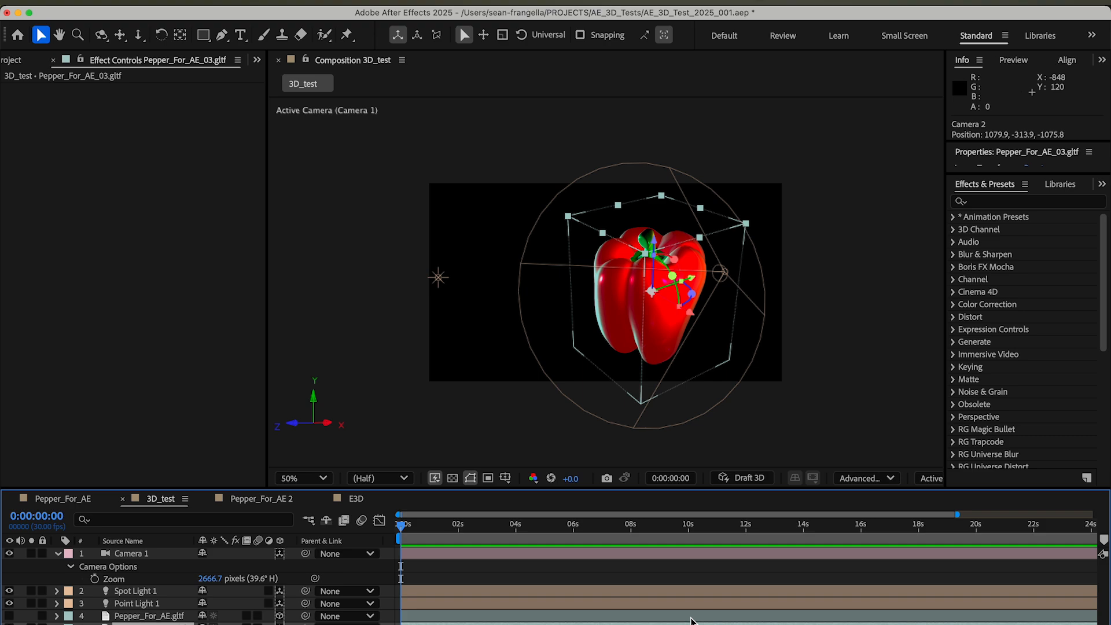
{"action": "mouse_move", "coordinate": [439, 417]}
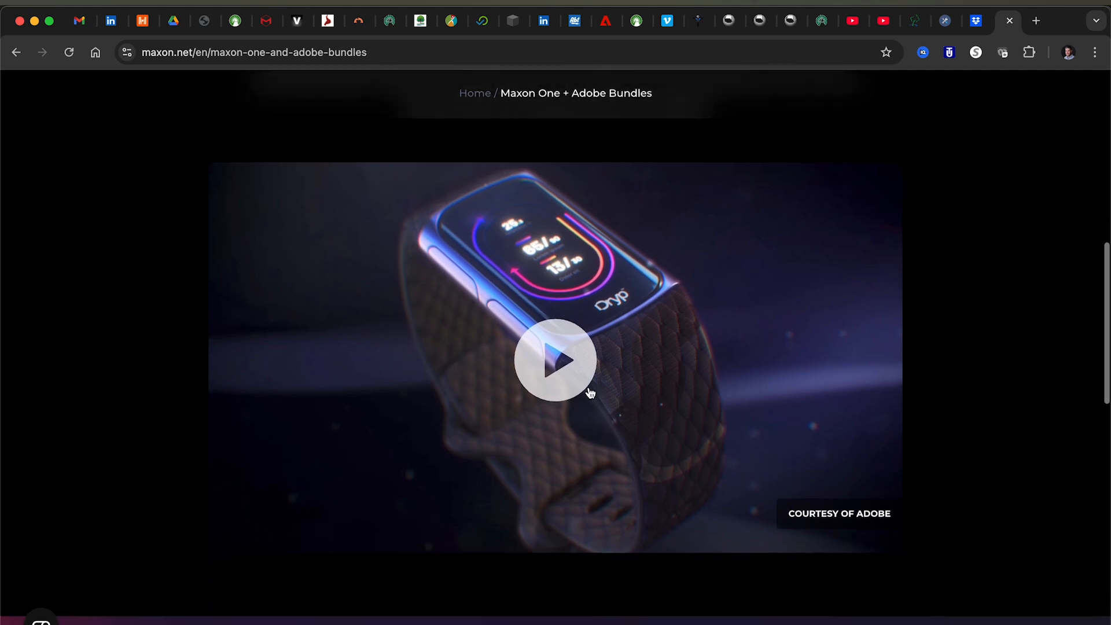
- Play the promotional video on the Maxon One + Adobe Bundles page
{"action": "left_click", "coordinate": [556, 360]}
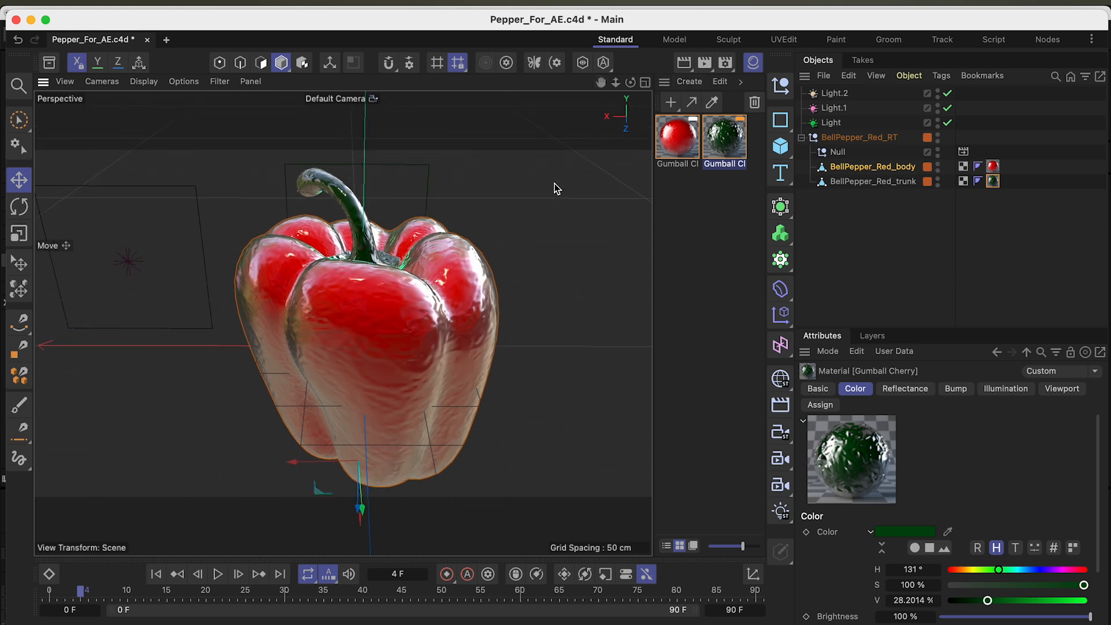
{"action": "mouse_move", "coordinate": [559, 183]}
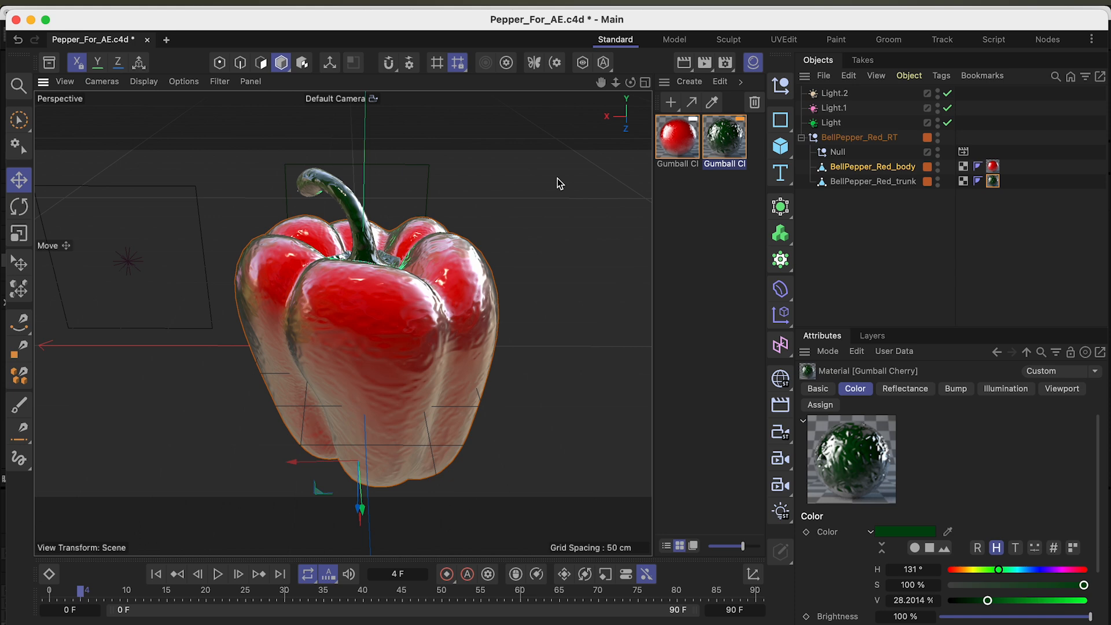
{"action": "mouse_move", "coordinate": [592, 119]}
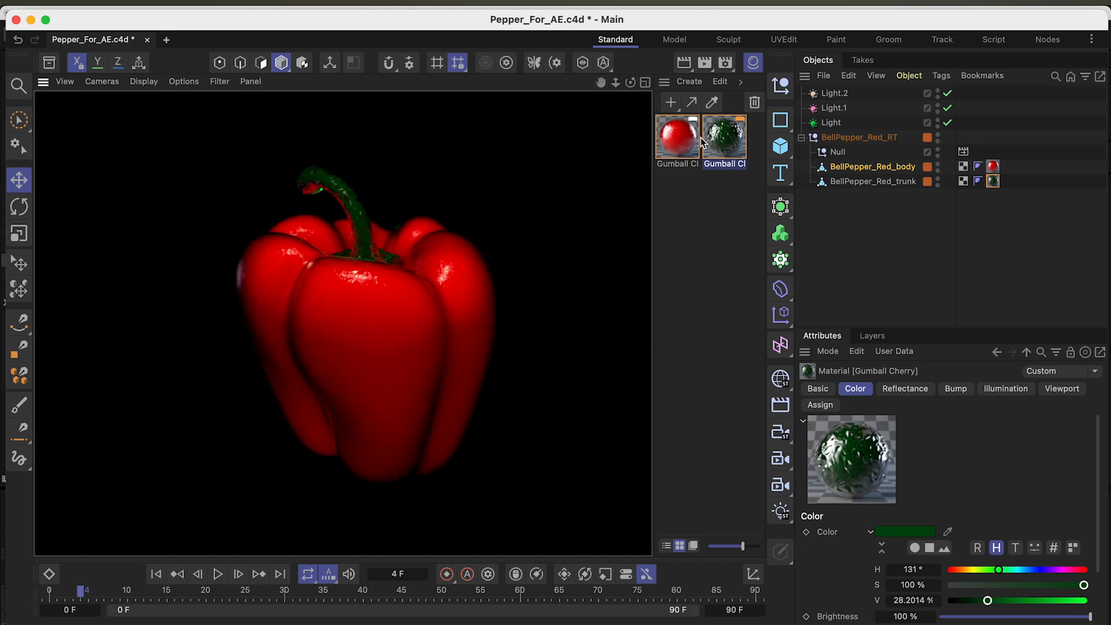
{"action": "mouse_move", "coordinate": [736, 144]}
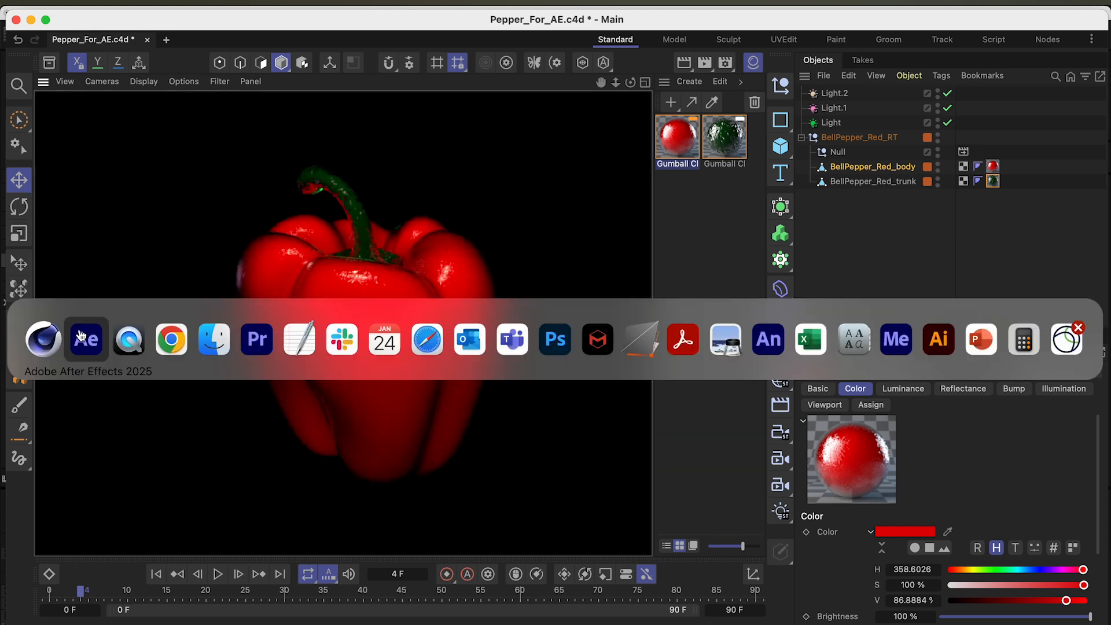
- Create the 3D_Test2 composition and accept the Advanced 3D renderer change for the gltf pepper
{"action": "left_click", "coordinate": [85, 339]}
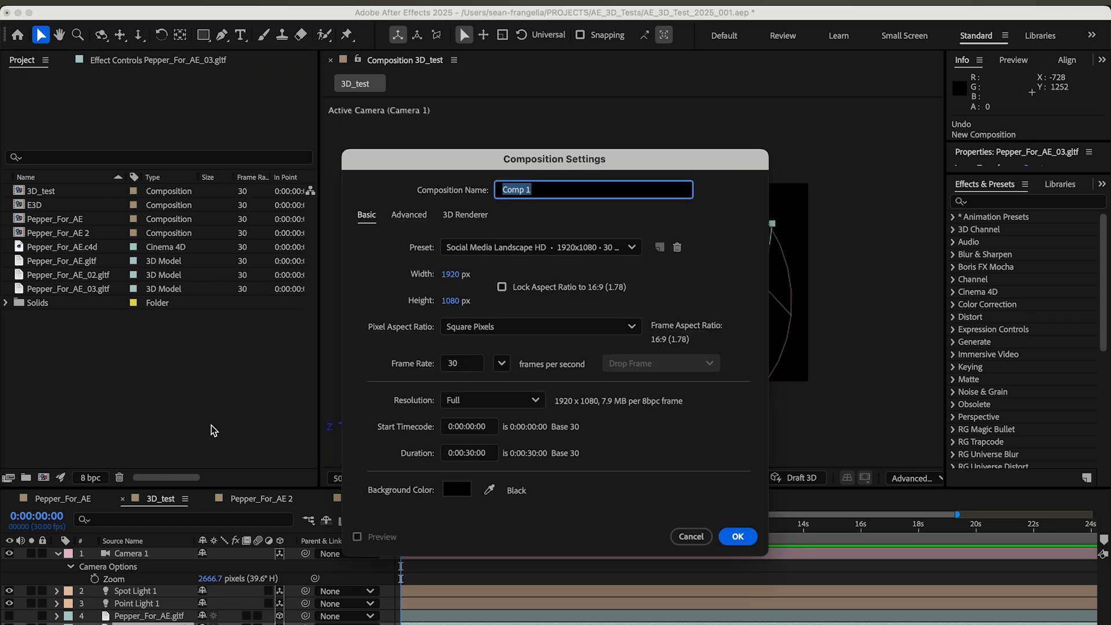
{"action": "type", "text": "3D_Test2"}
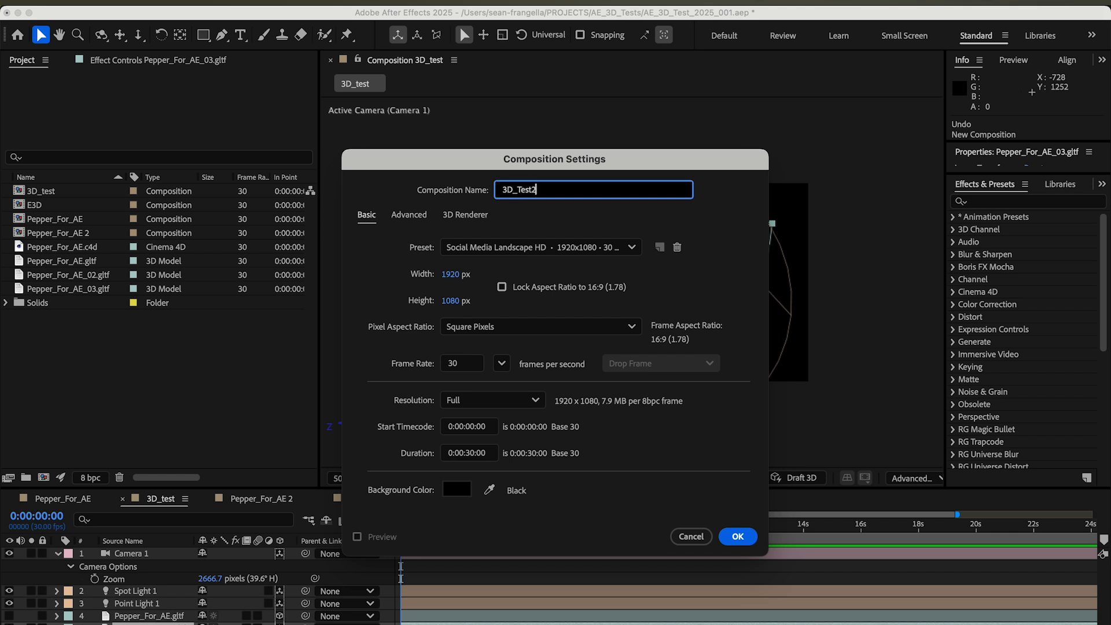
{"action": "left_click", "coordinate": [737, 536]}
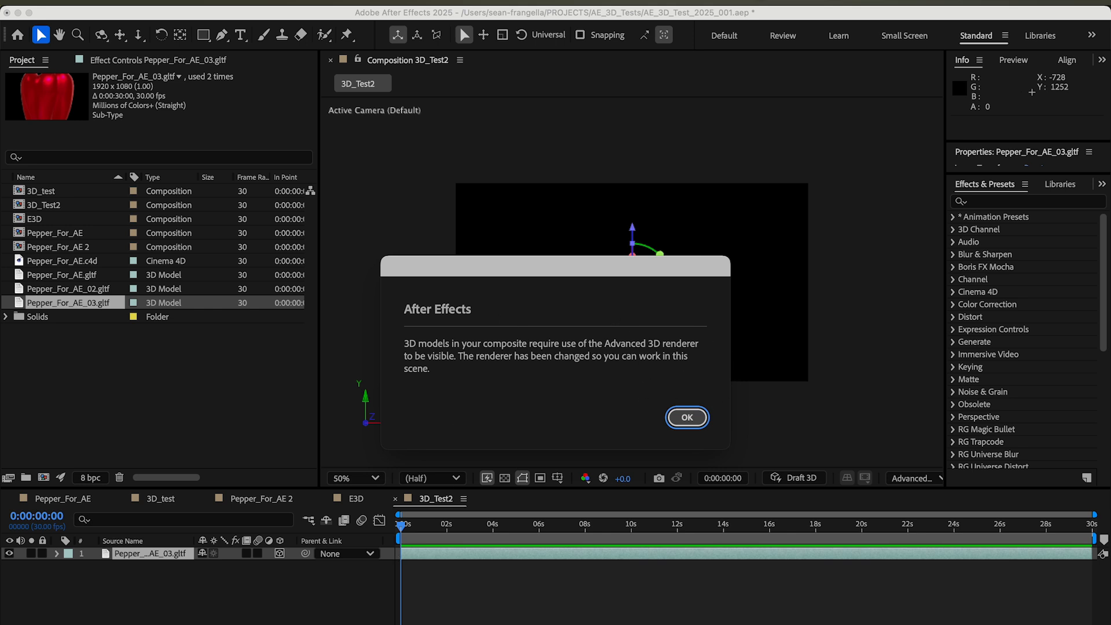
{"action": "mouse_move", "coordinate": [881, 482]}
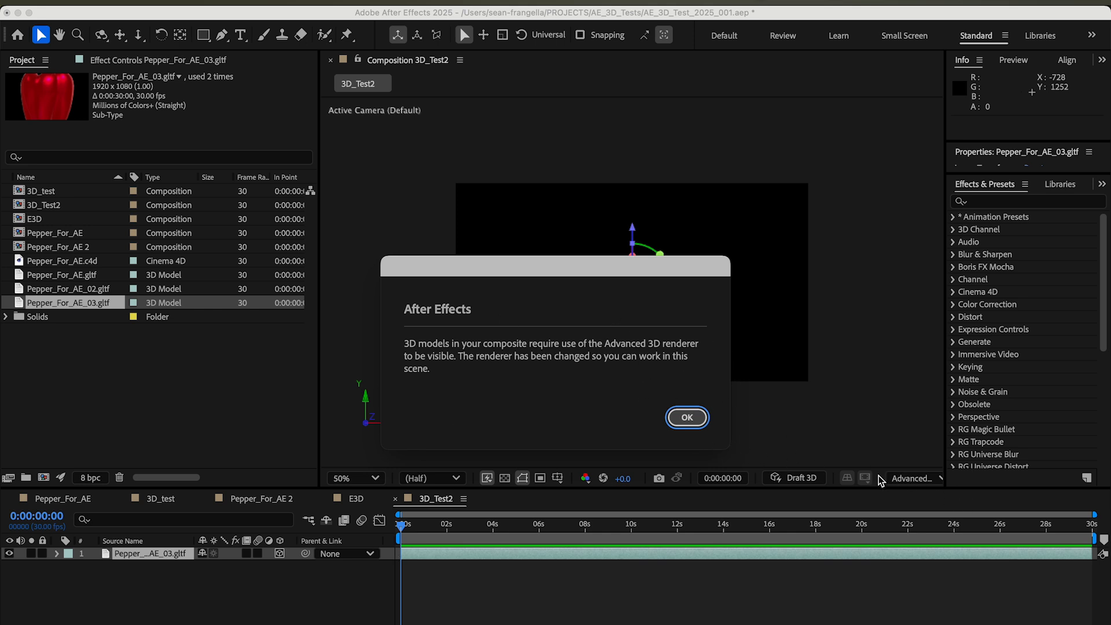
{"action": "mouse_move", "coordinate": [883, 481]}
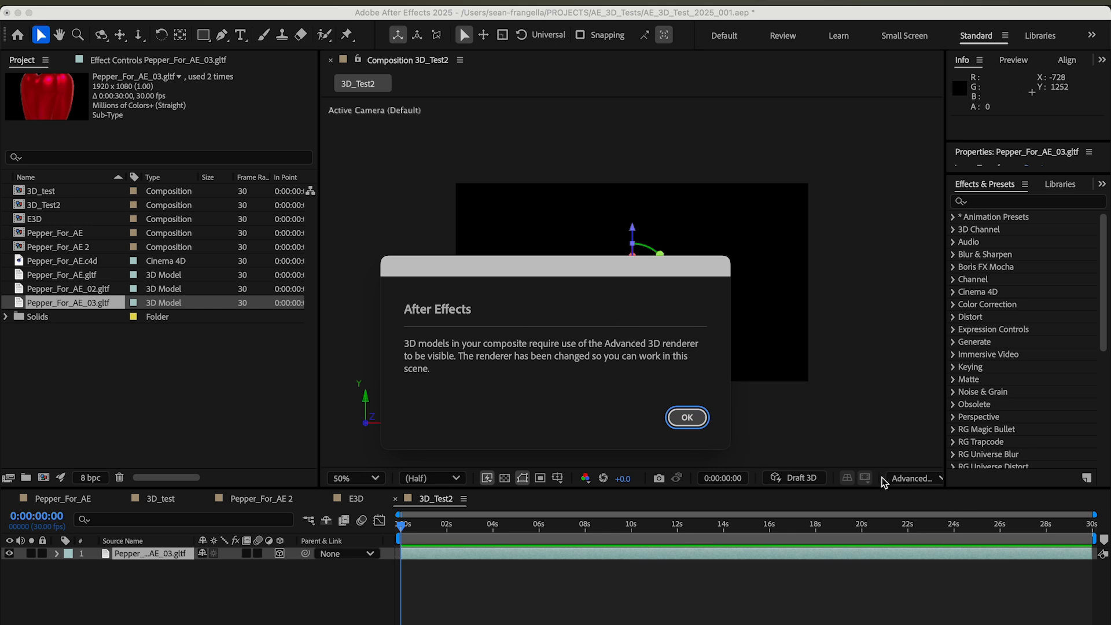
{"action": "mouse_move", "coordinate": [721, 441]}
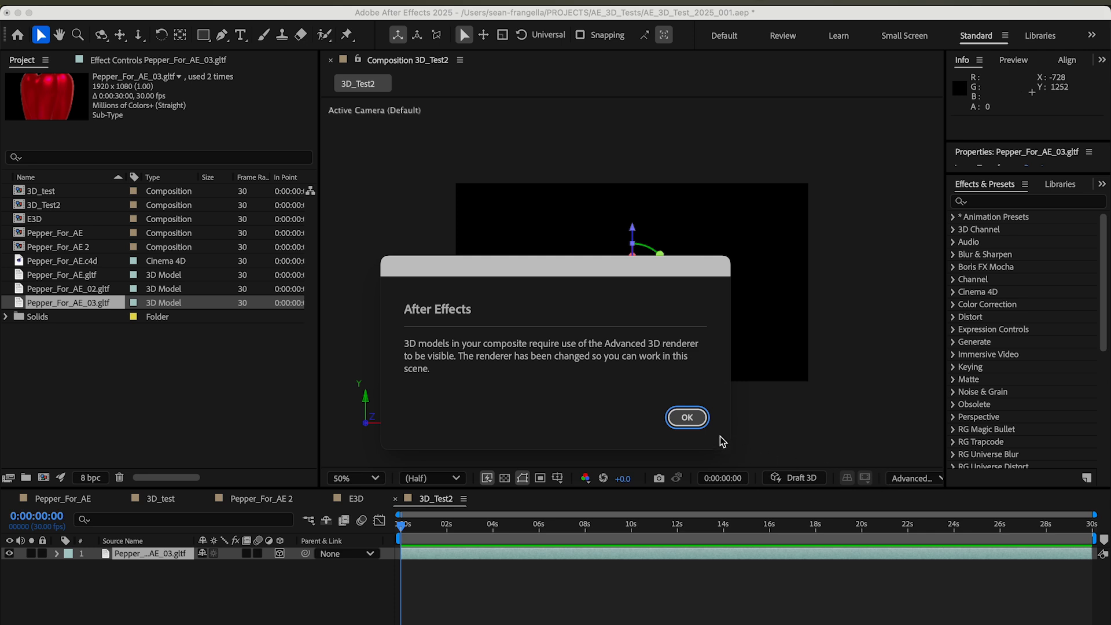
{"action": "mouse_move", "coordinate": [712, 438]}
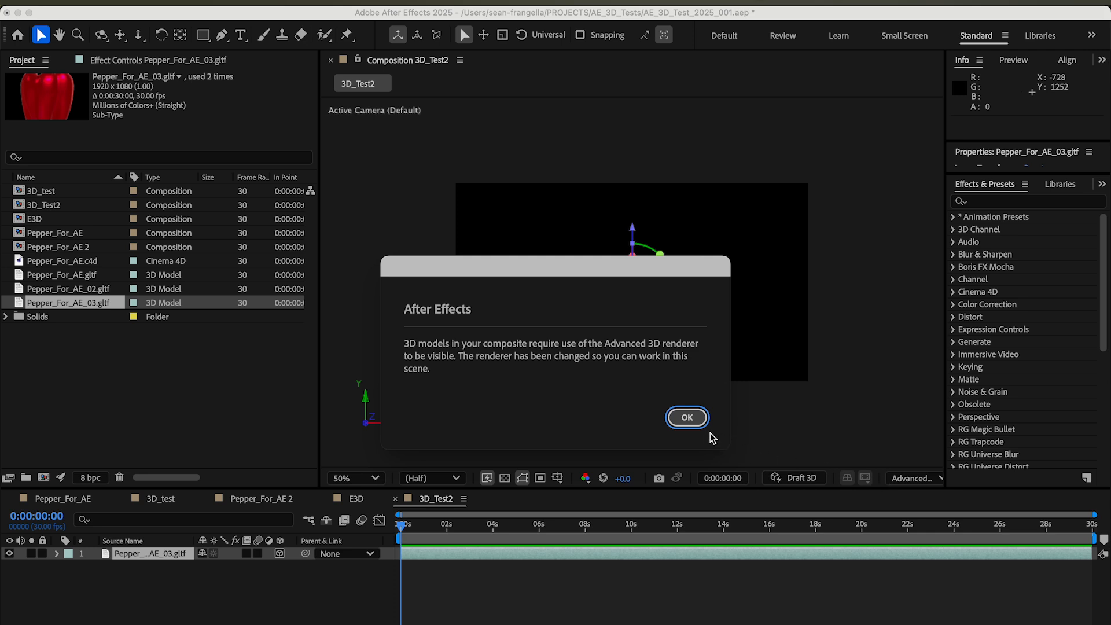
{"action": "left_click", "coordinate": [686, 416]}
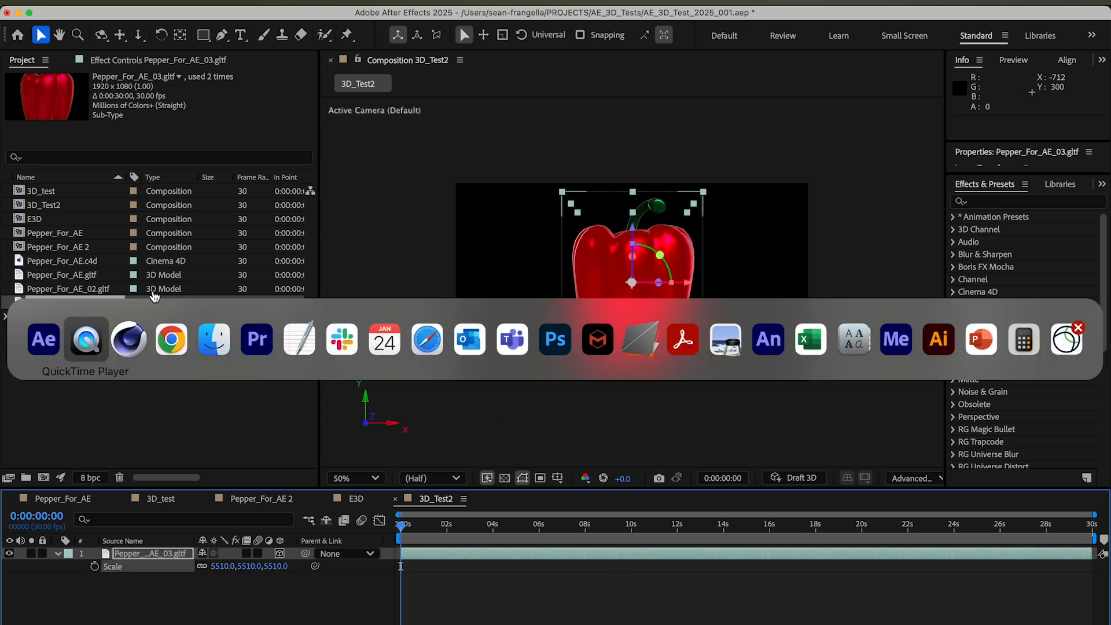
- Add Camera 1 and Point Light 1 to 3D_Test2, then return to the 3D_test comp
{"action": "left_click", "coordinate": [129, 339]}
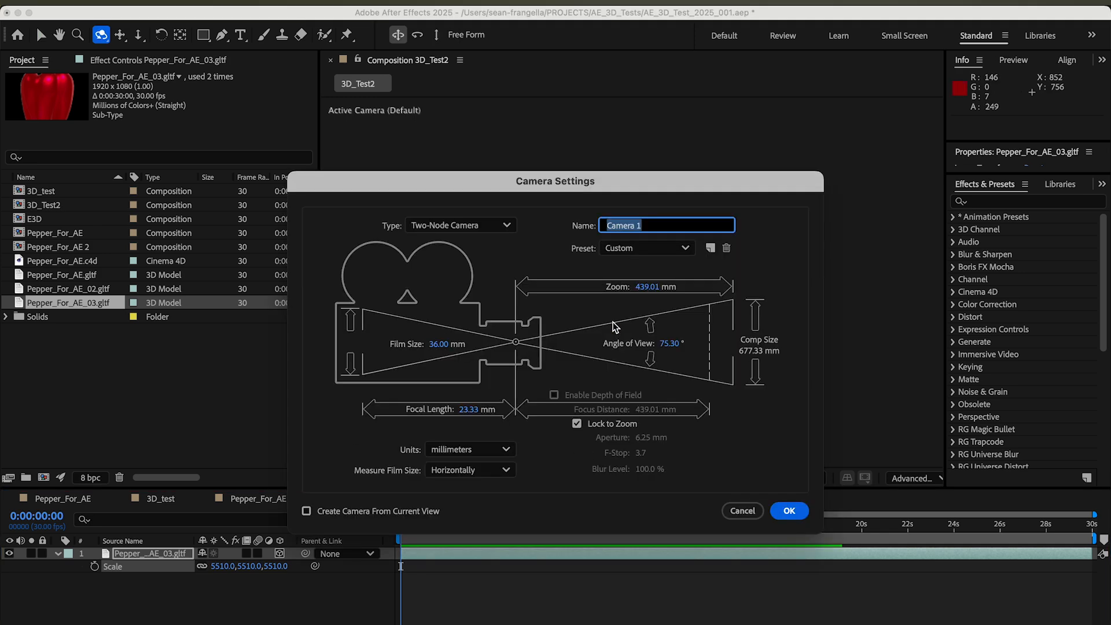
{"action": "left_click", "coordinate": [788, 510]}
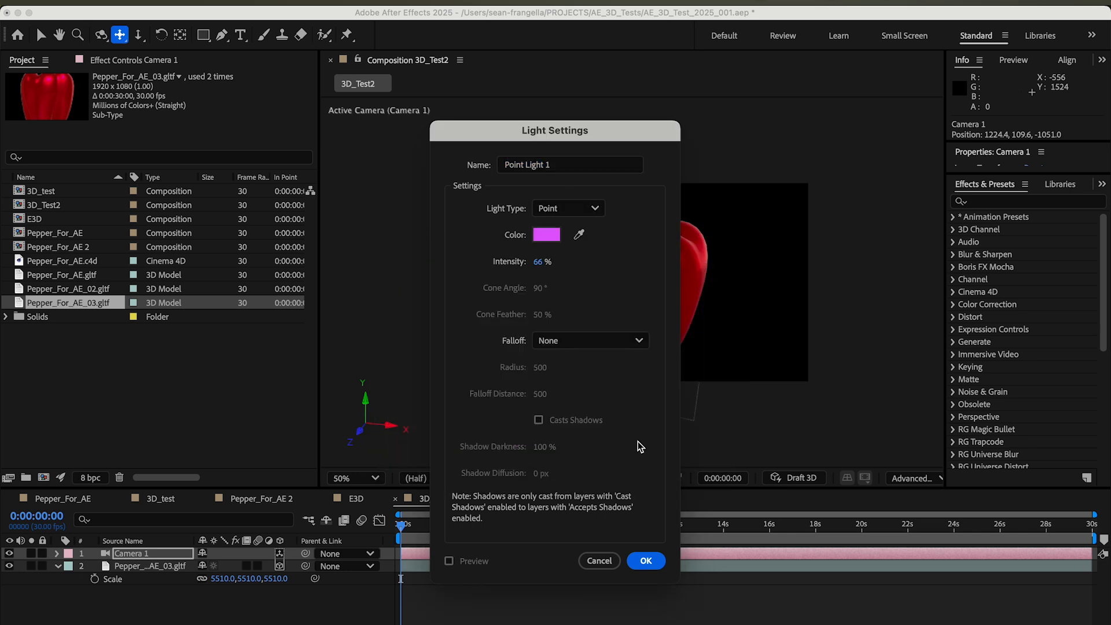
{"action": "left_click", "coordinate": [644, 560]}
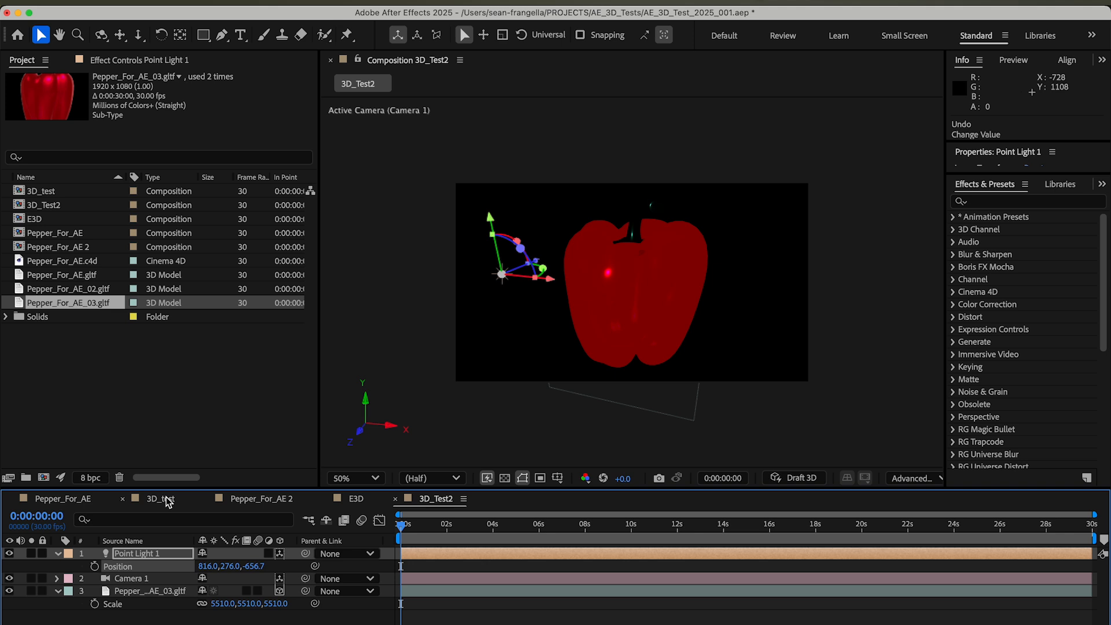
{"action": "left_click", "coordinate": [160, 498]}
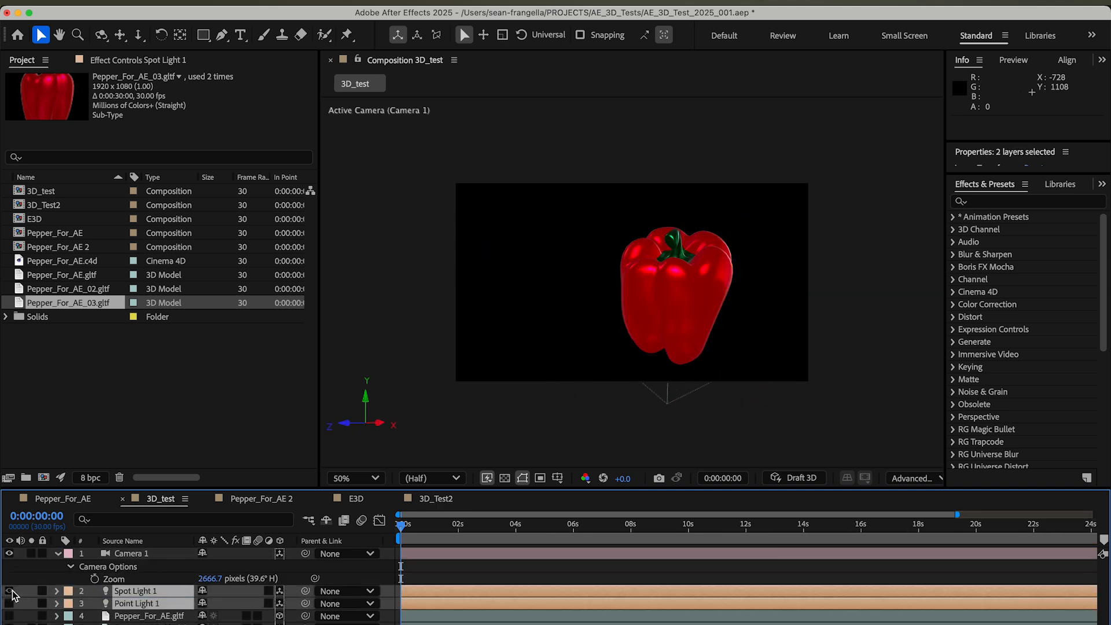
- Select the Camera 1 and light layers in the 3D_test comp
{"action": "left_click", "coordinate": [131, 553]}
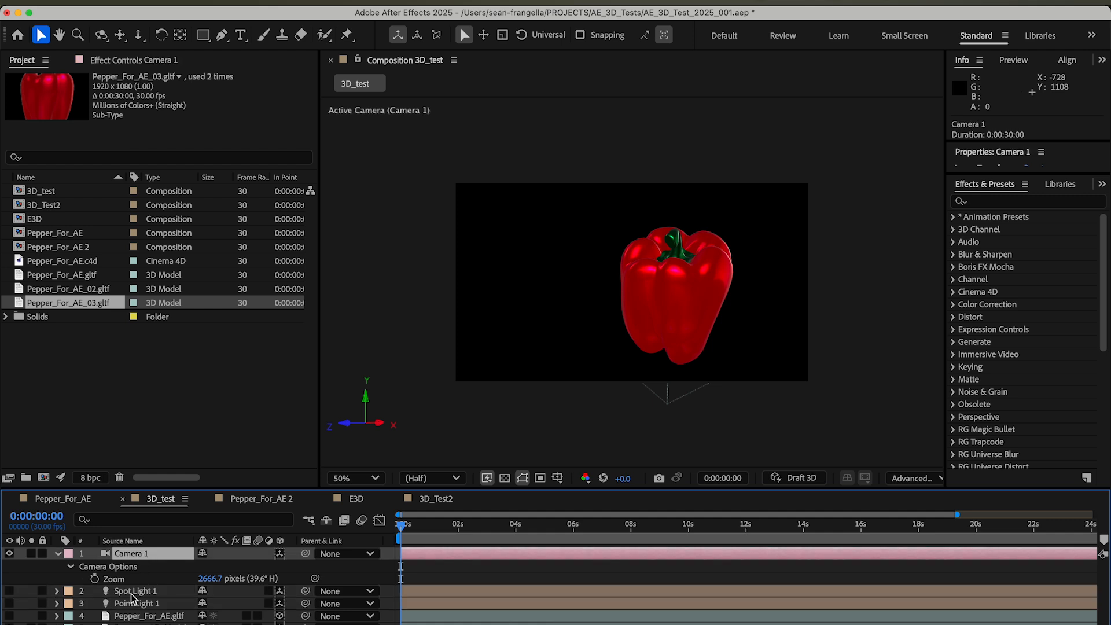
{"action": "left_click", "coordinate": [135, 603]}
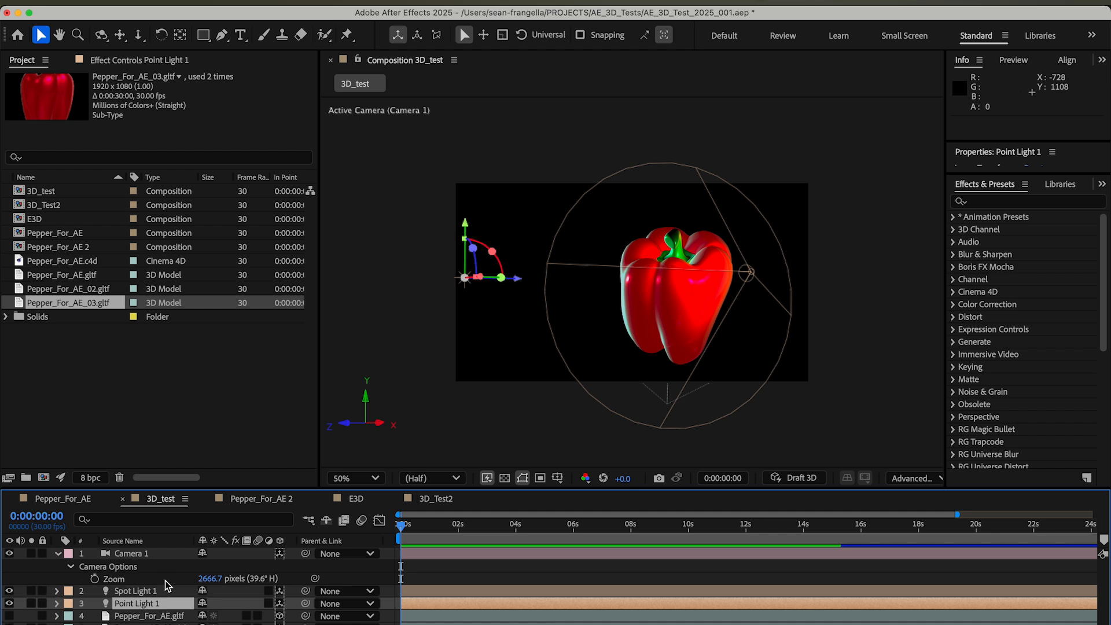
{"action": "left_click", "coordinate": [914, 478]}
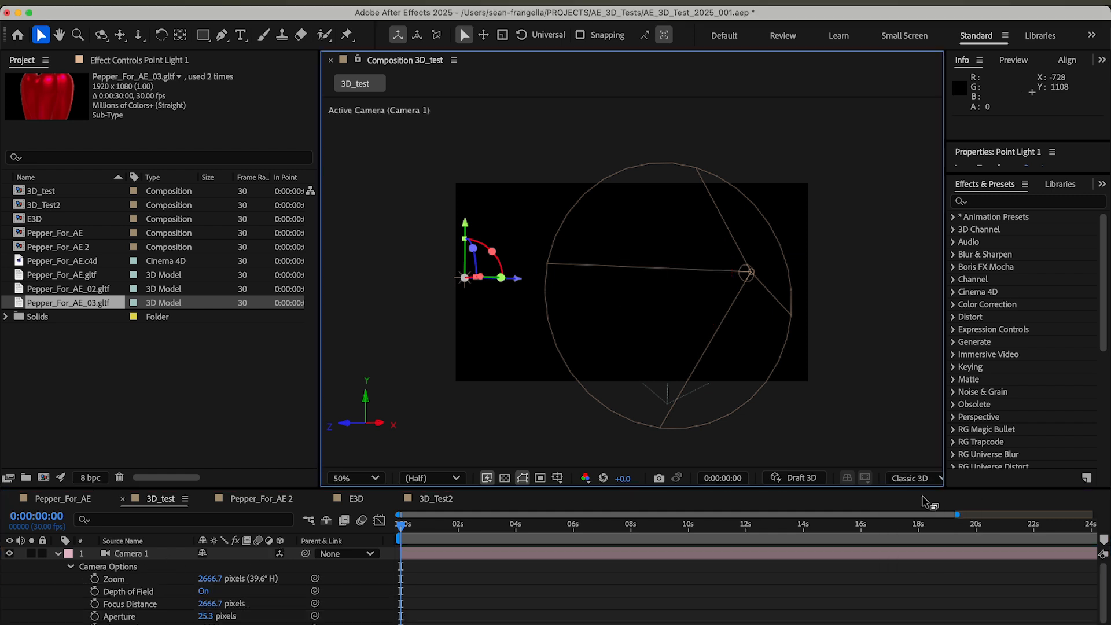
- Switch the 3D_test comp to the Advanced 3D renderer and select Camera 1
{"action": "left_click", "coordinate": [910, 478]}
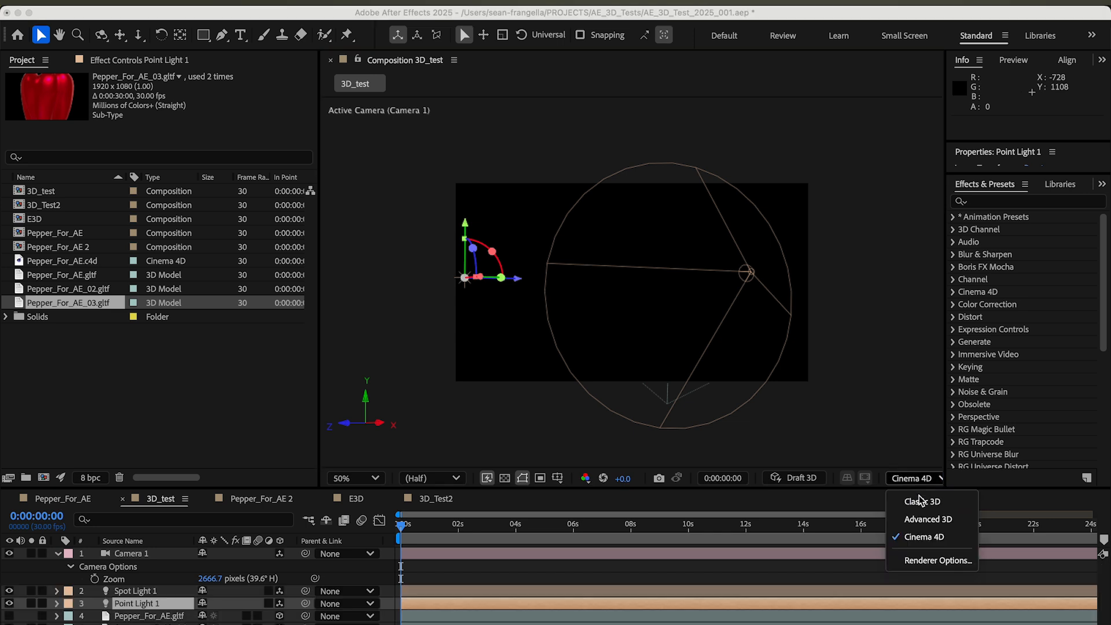
{"action": "left_click", "coordinate": [927, 519]}
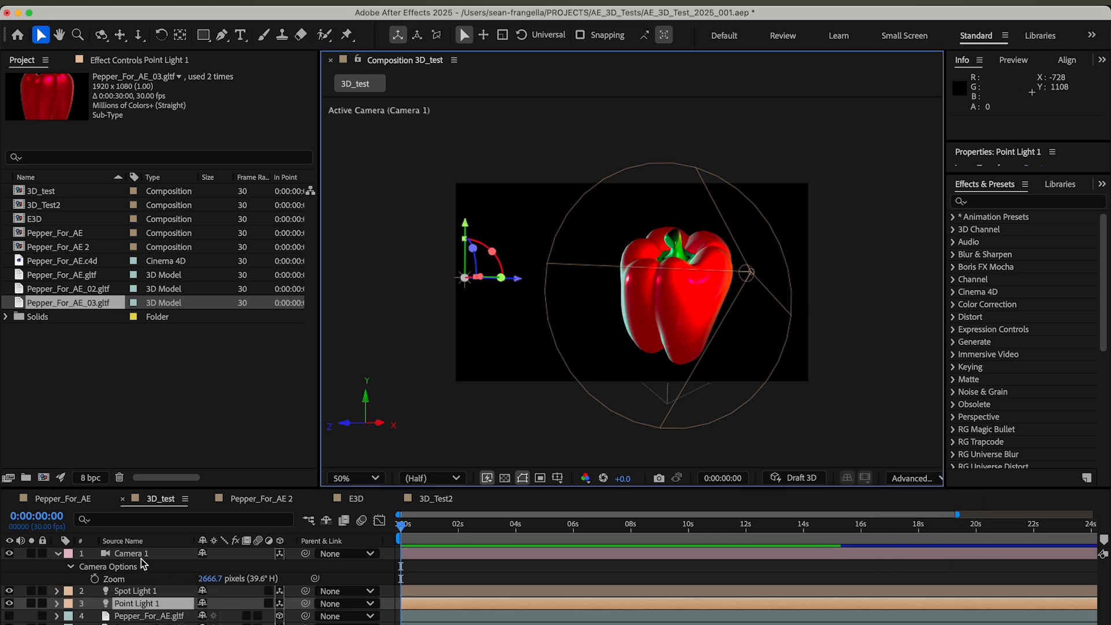
{"action": "left_click", "coordinate": [131, 554]}
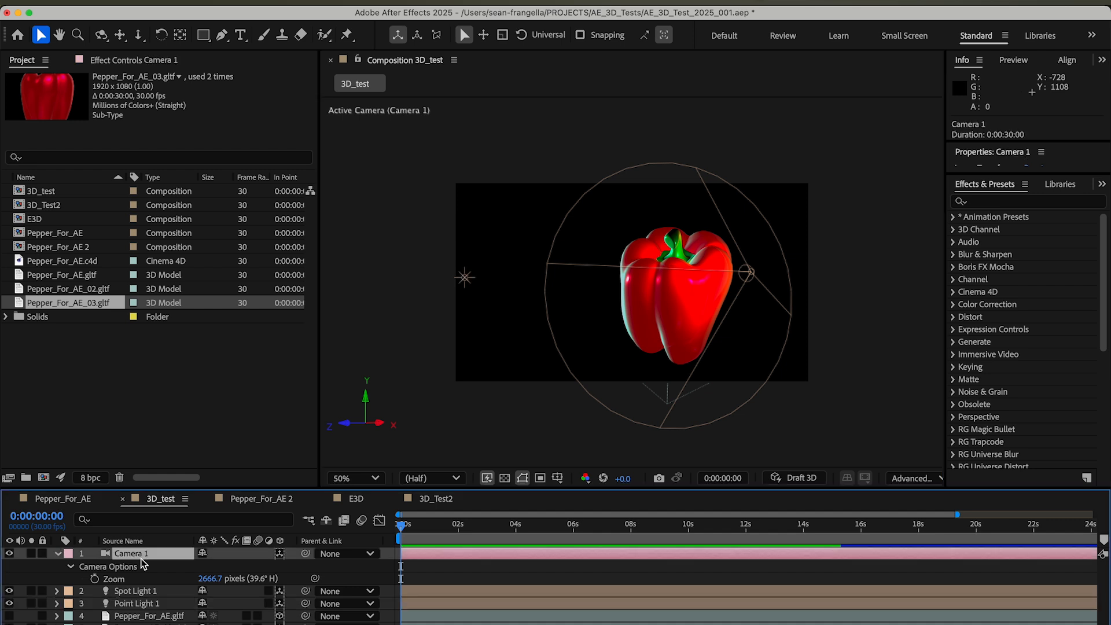
{"action": "mouse_move", "coordinate": [65, 564]}
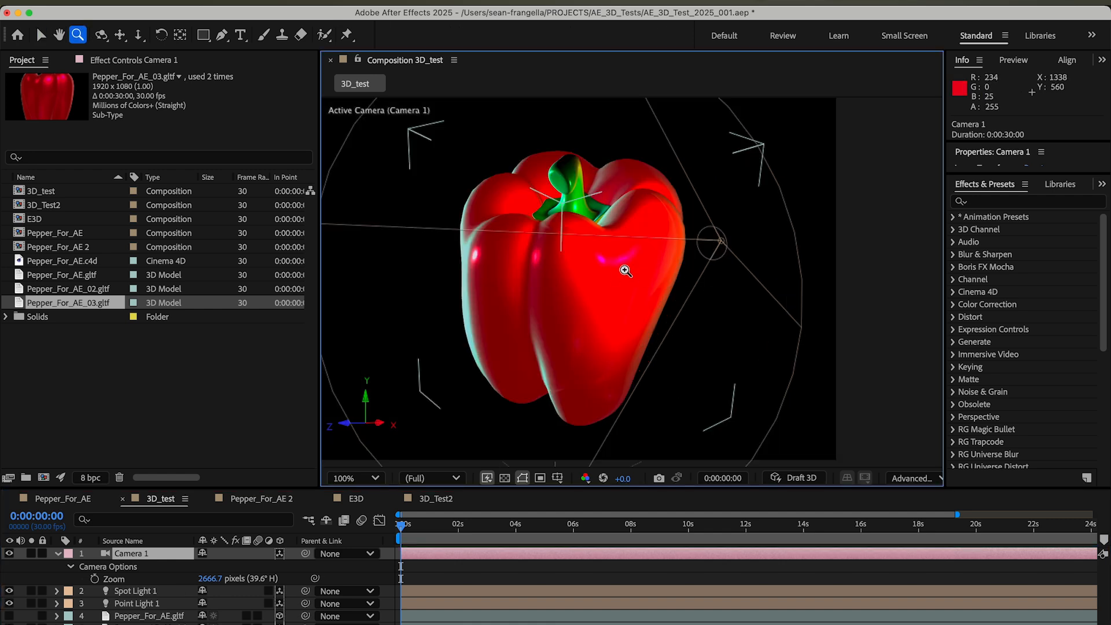
- Reframe and orbit the camera to view the pepper from above, then select Point Light 1
{"action": "left_click_drag", "start_coordinate": [624, 271], "coordinate": [586, 264]}
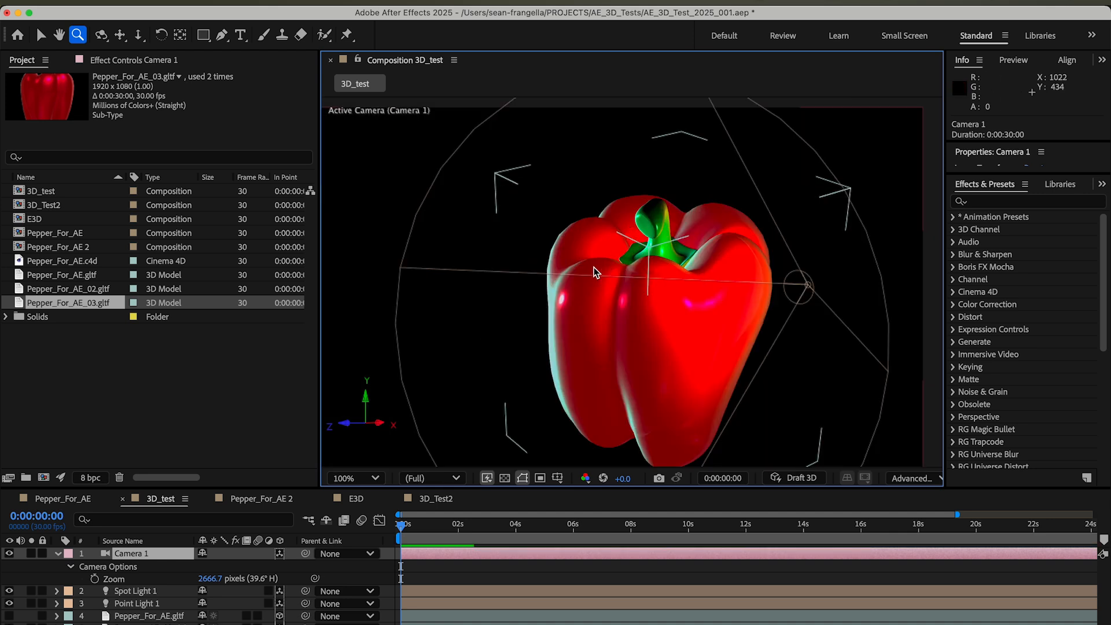
{"action": "left_click", "coordinate": [41, 35]}
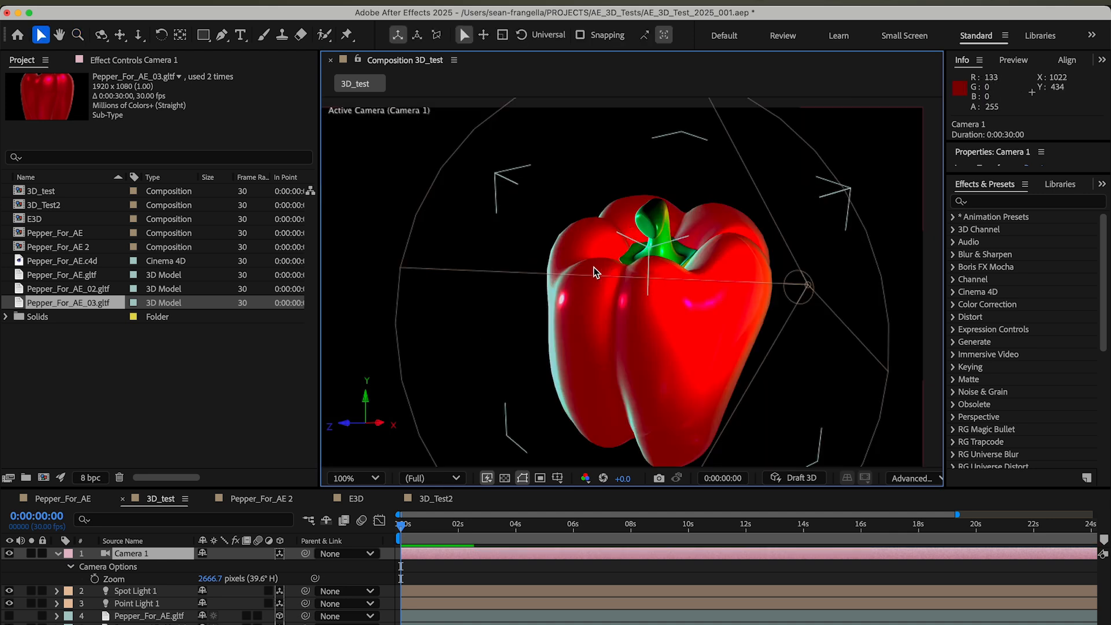
{"action": "left_click_drag", "start_coordinate": [595, 272], "coordinate": [563, 233]}
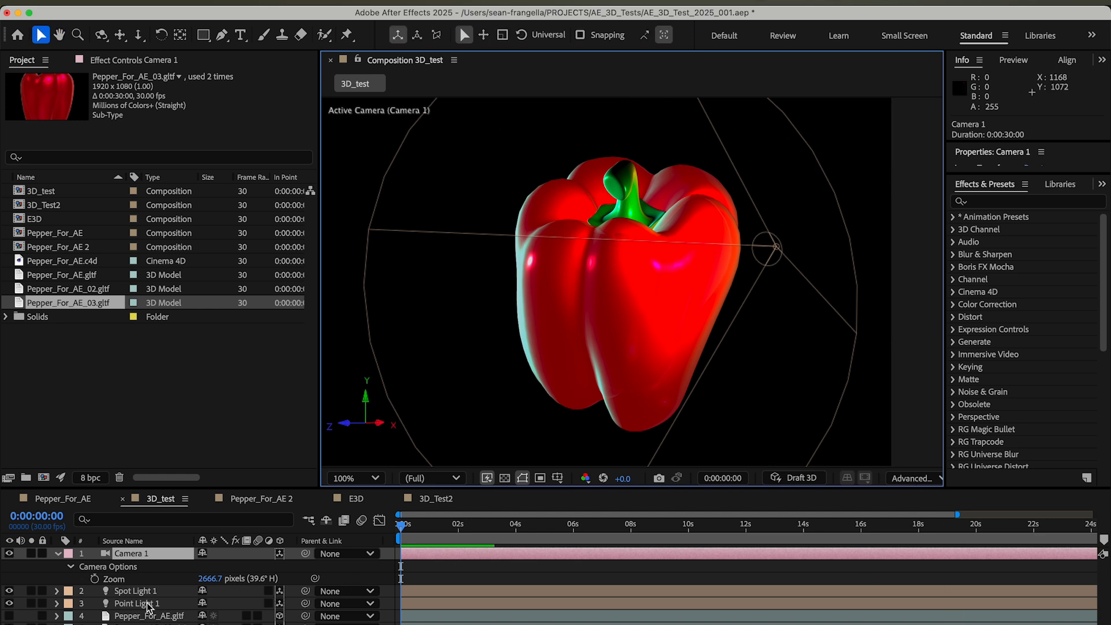
{"action": "left_click", "coordinate": [134, 603]}
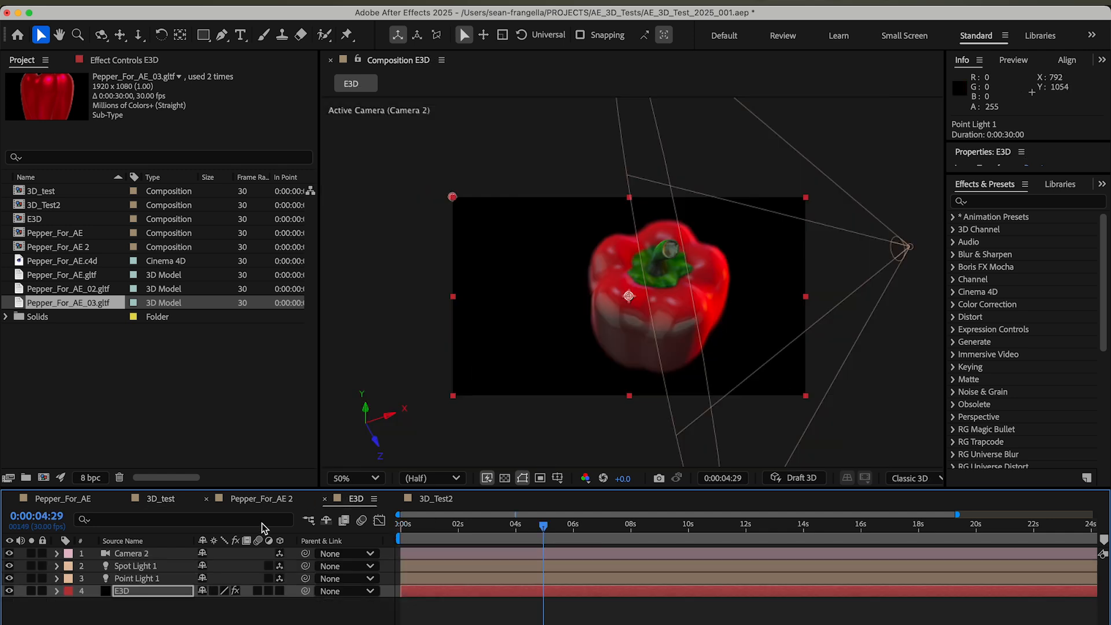
- Set Camera 2's Depth of Field to Off and switch to the Pepper_For_AE 2 comp
{"action": "left_click", "coordinate": [131, 554]}
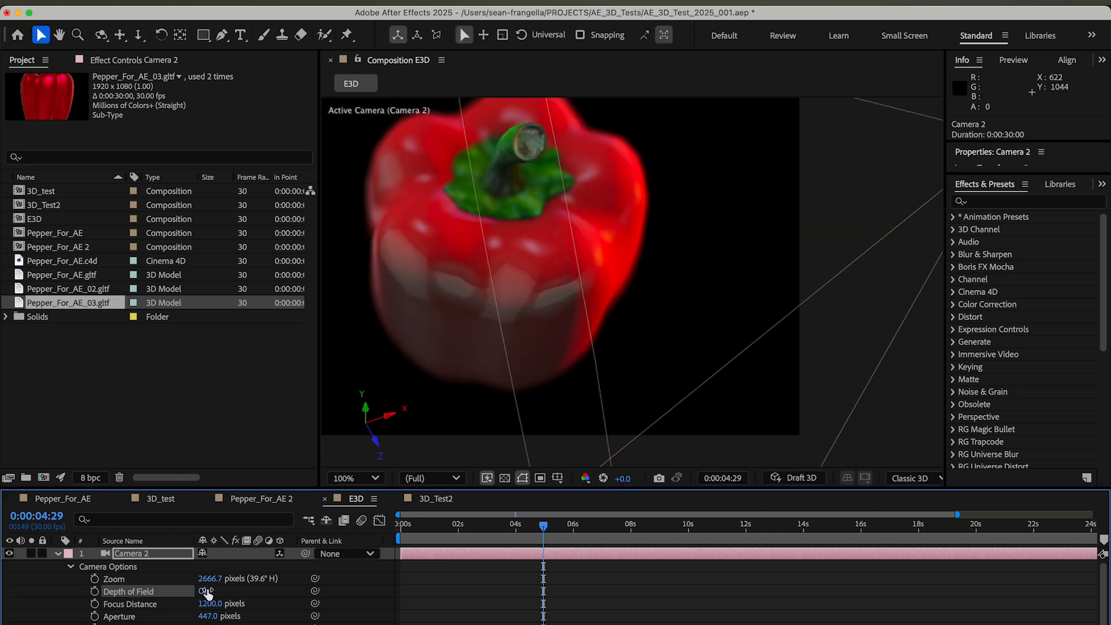
{"action": "left_click", "coordinate": [204, 591]}
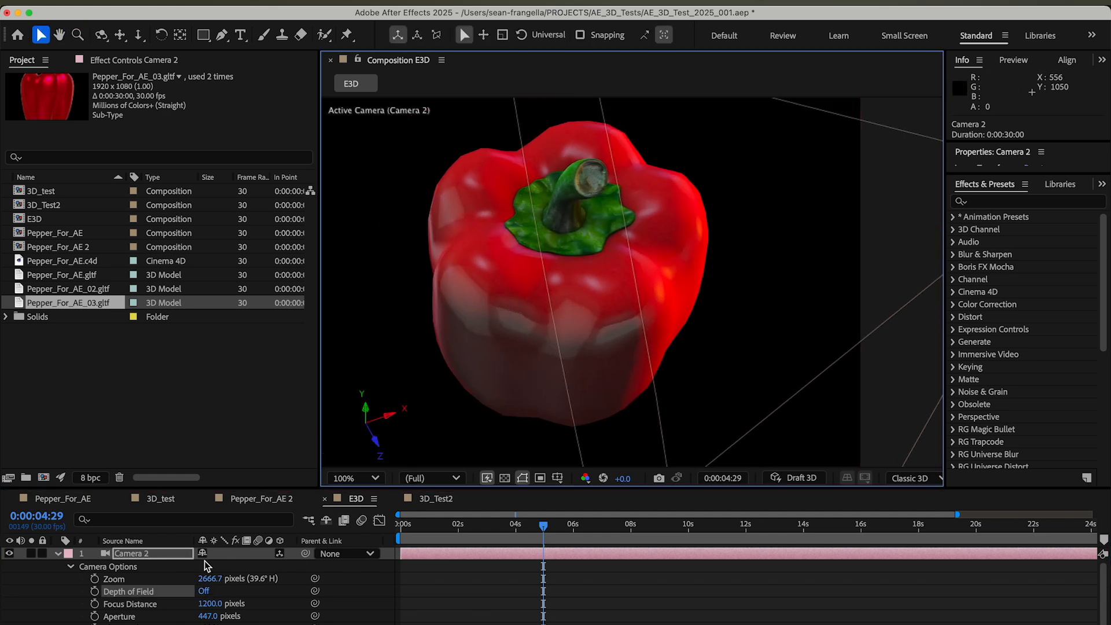
{"action": "left_click", "coordinate": [158, 498]}
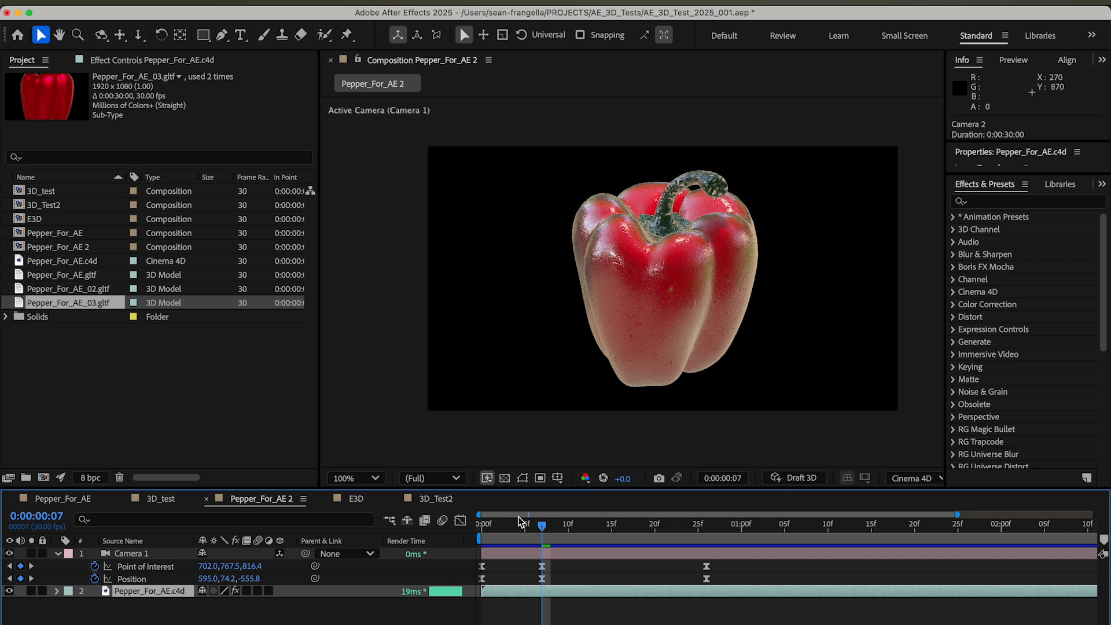
{"action": "mouse_move", "coordinate": [543, 547]}
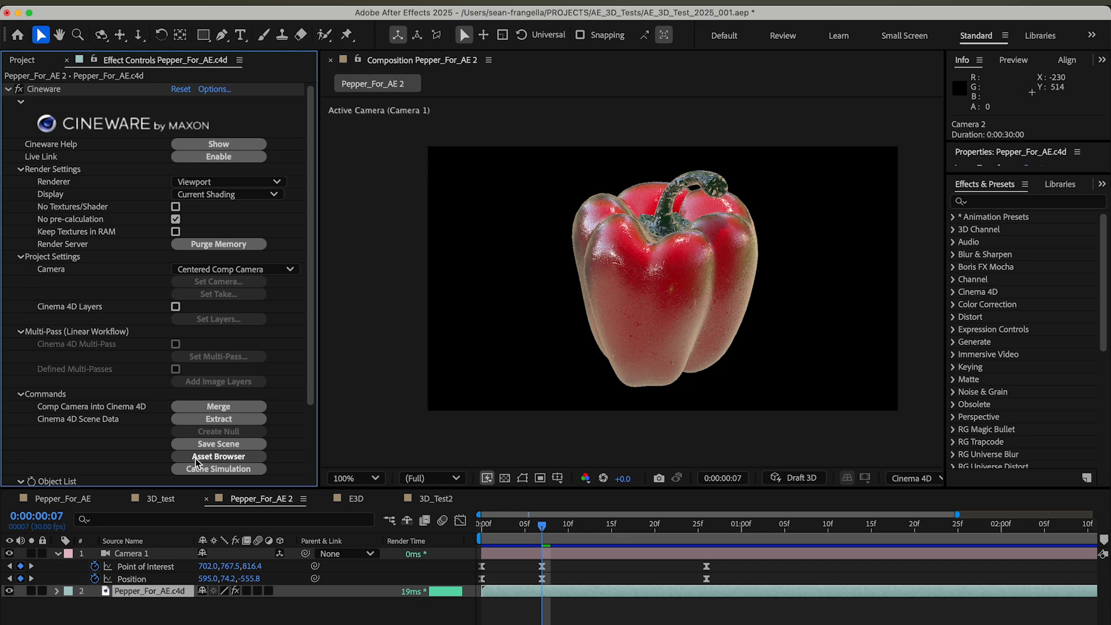
{"action": "mouse_move", "coordinate": [199, 461]}
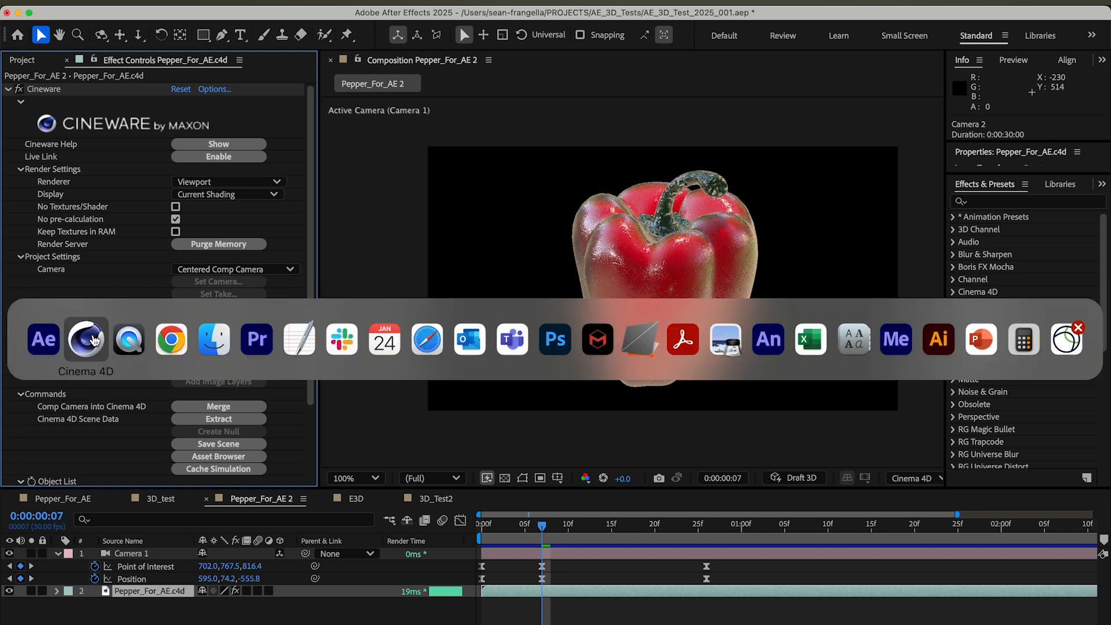
- In Cinema 4D, select BellPepper_Red_RT and disable the three scene lights
{"action": "left_click", "coordinate": [86, 339]}
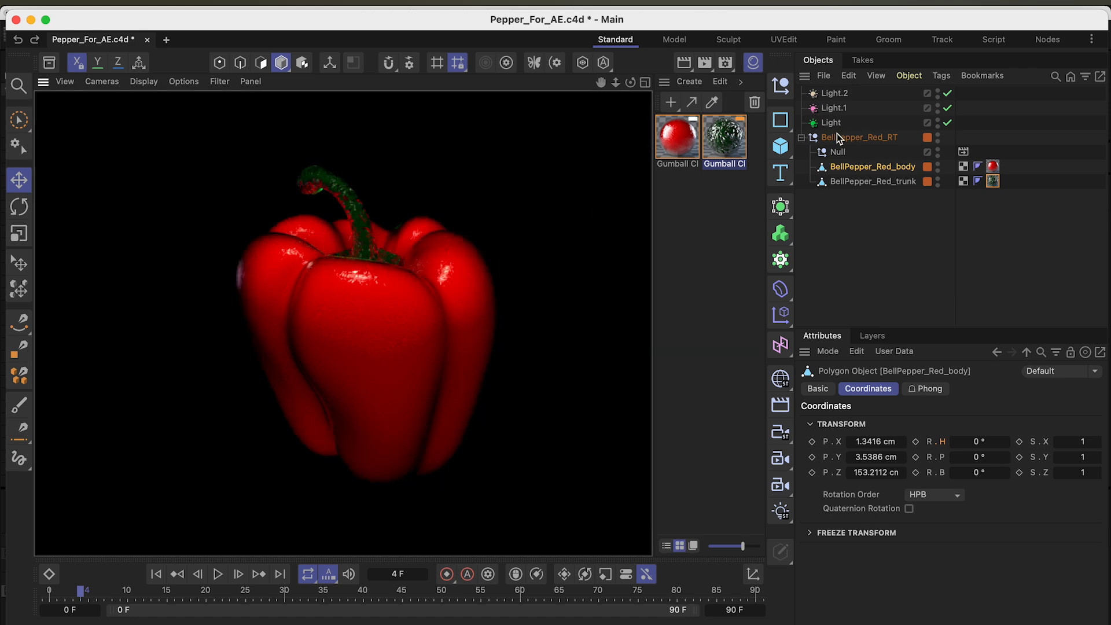
{"action": "left_click", "coordinate": [860, 136]}
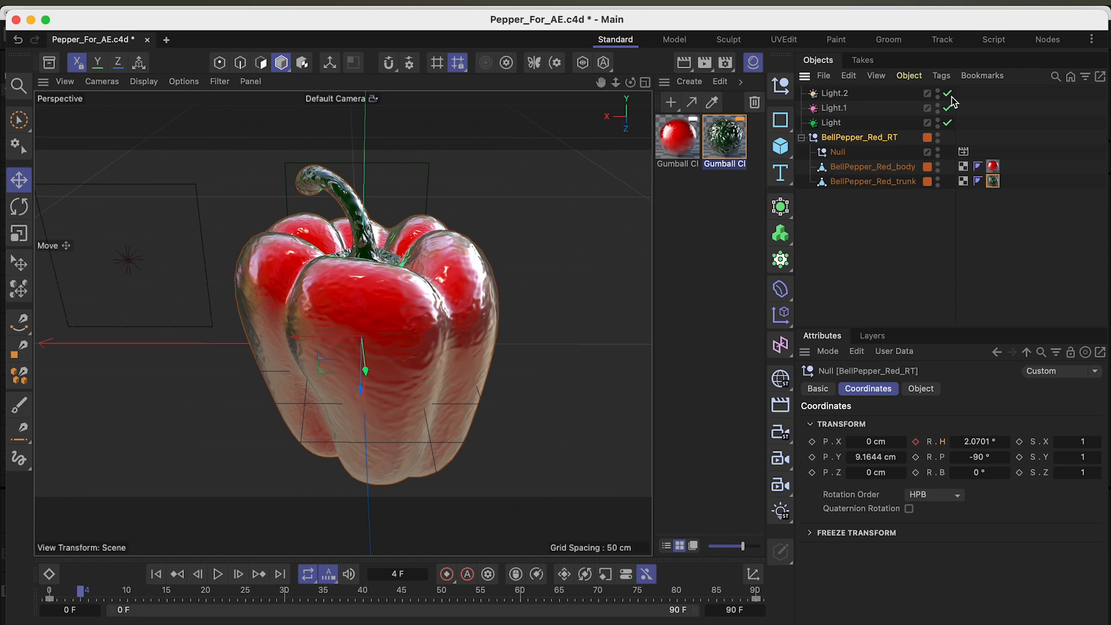
{"action": "left_click", "coordinate": [946, 123]}
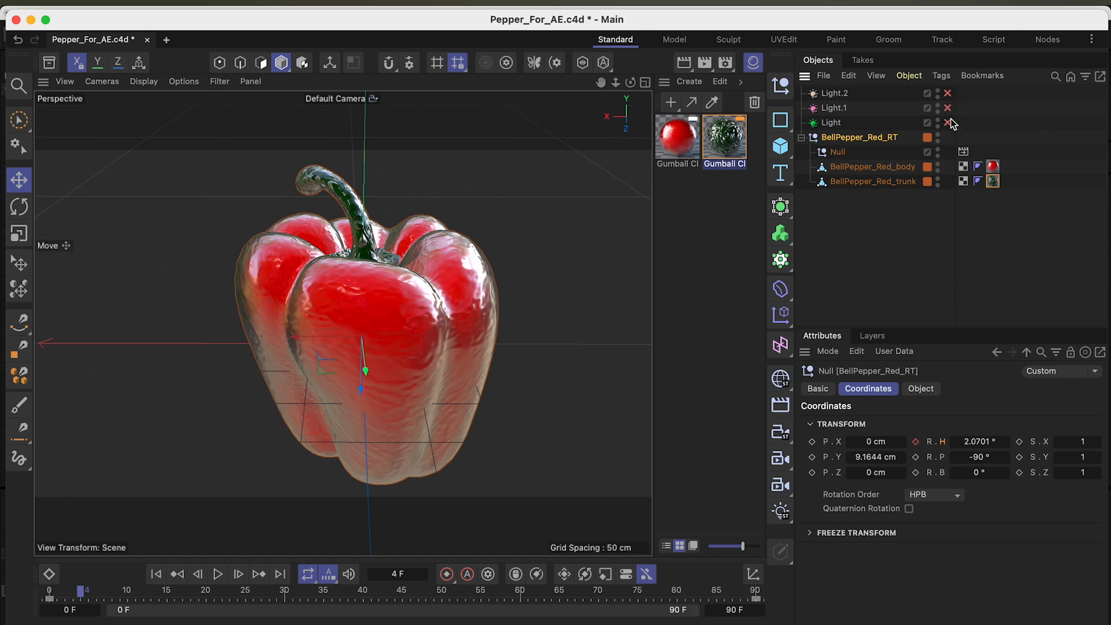
{"action": "mouse_move", "coordinate": [952, 105]}
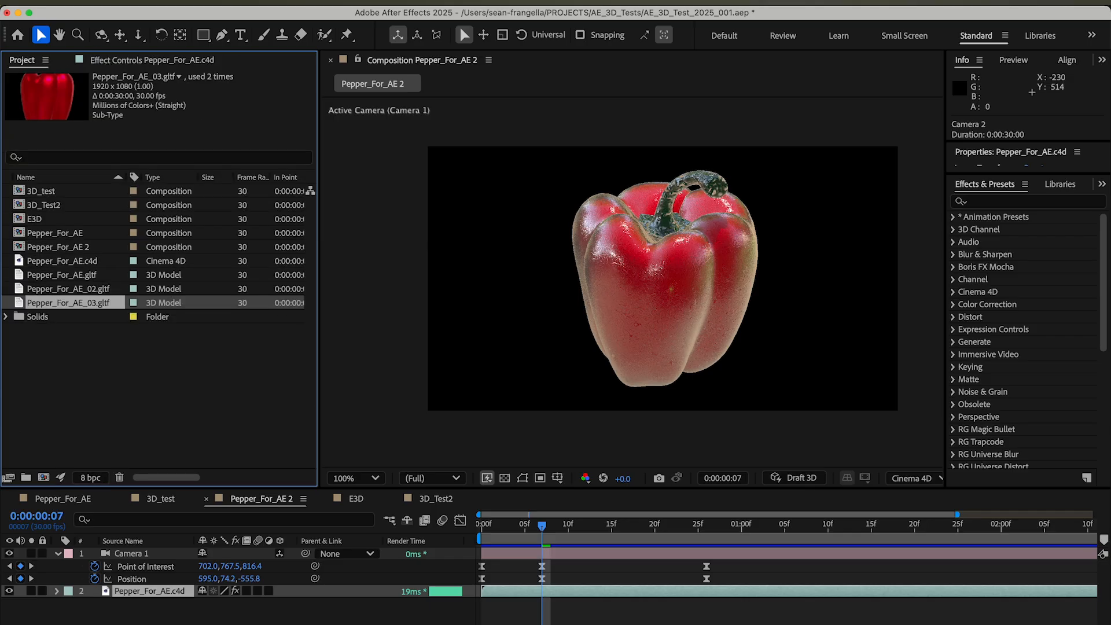
- Create a composition from Pepper_For_AE.c4d named Pepper_For_AE_C4D
{"action": "left_click", "coordinate": [67, 261]}
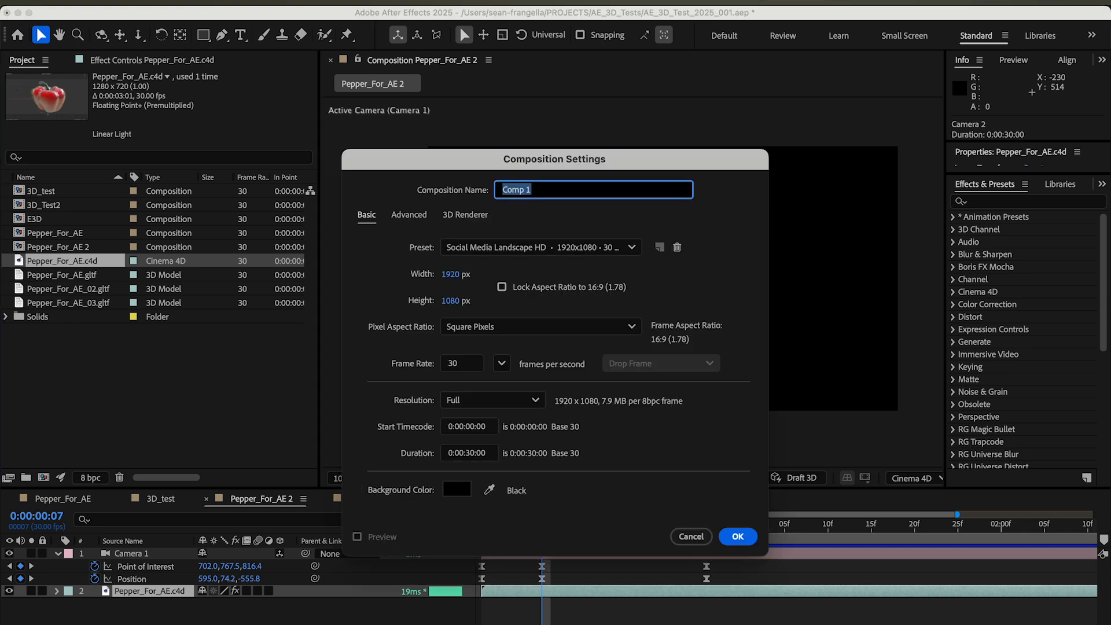
{"action": "type", "text": "Pepper_For_"}
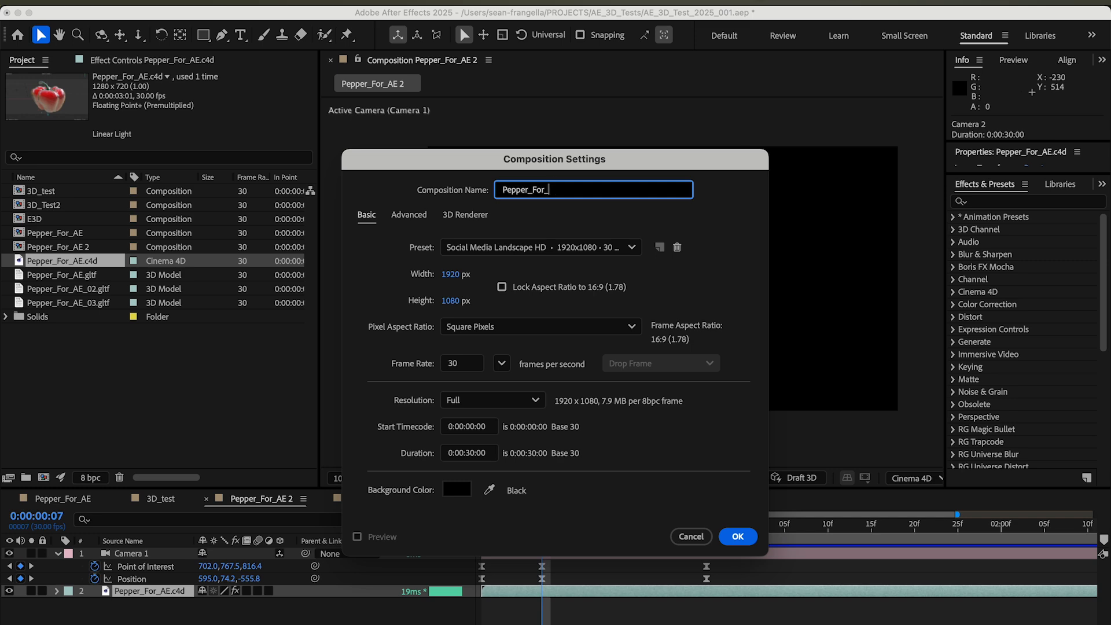
{"action": "left_click", "coordinate": [737, 536]}
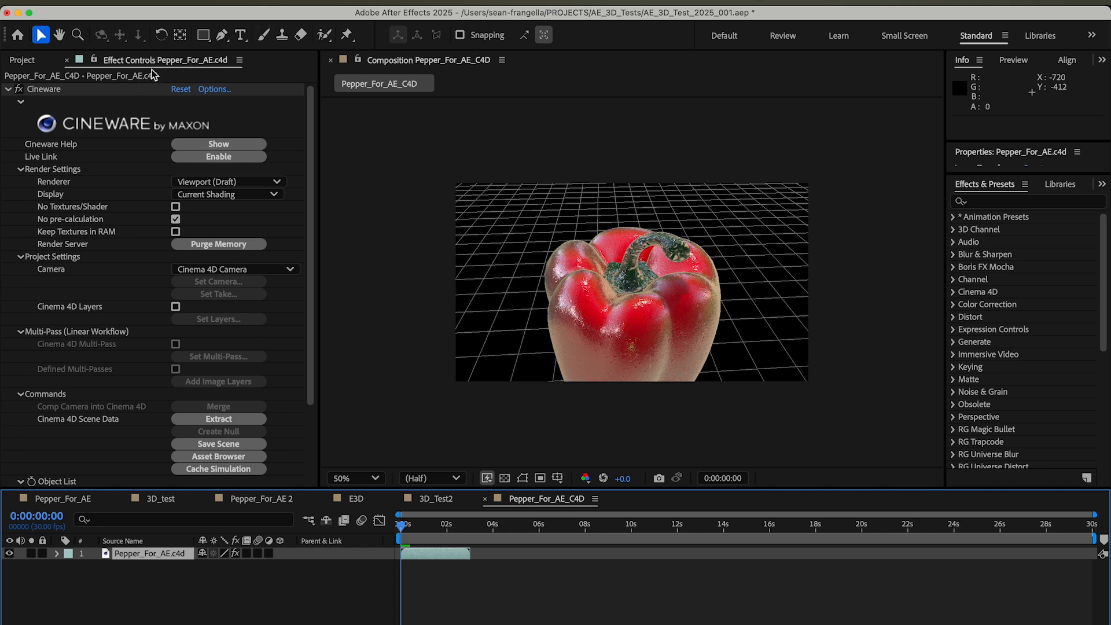
- Set the Cineware Renderer to Current, then return to the Pepper_For_AE 2 comp
{"action": "left_click", "coordinate": [227, 182]}
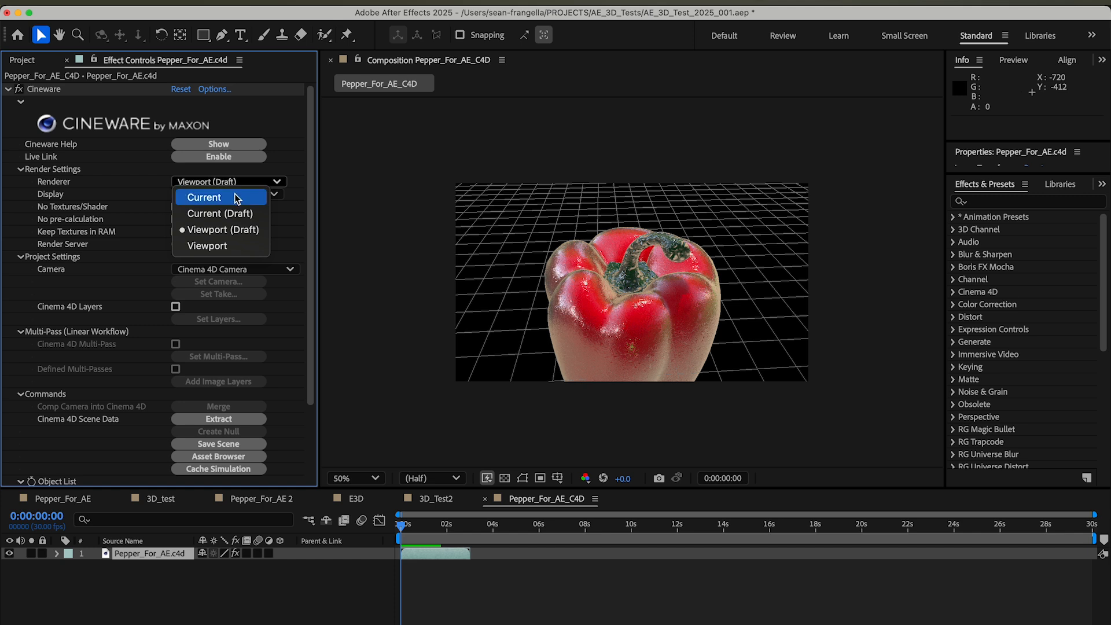
{"action": "left_click", "coordinate": [203, 197]}
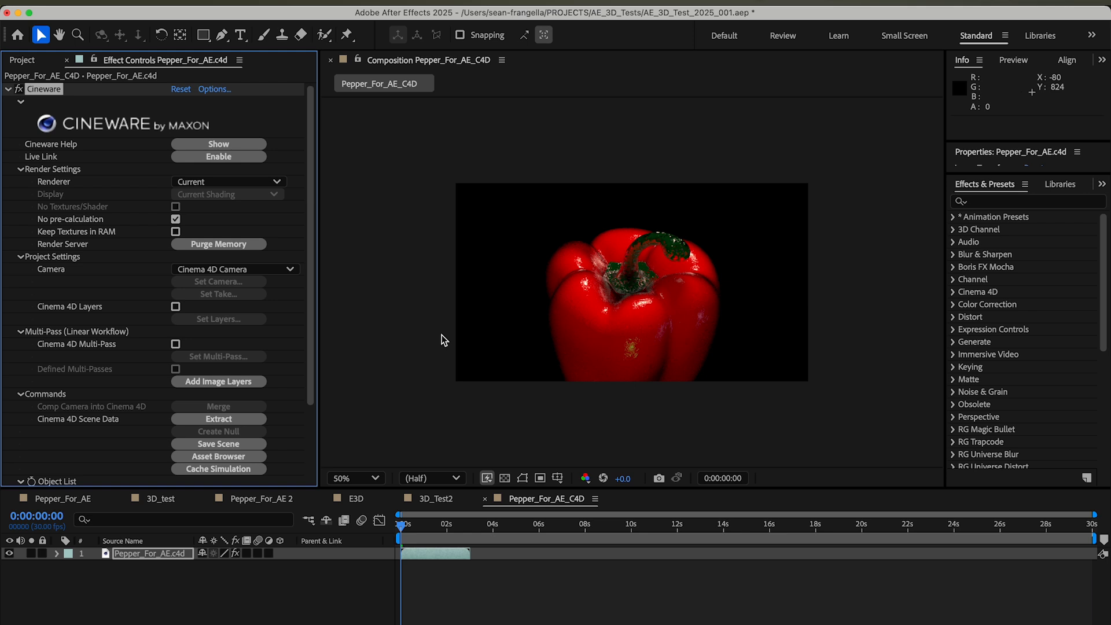
{"action": "left_click", "coordinate": [181, 520]}
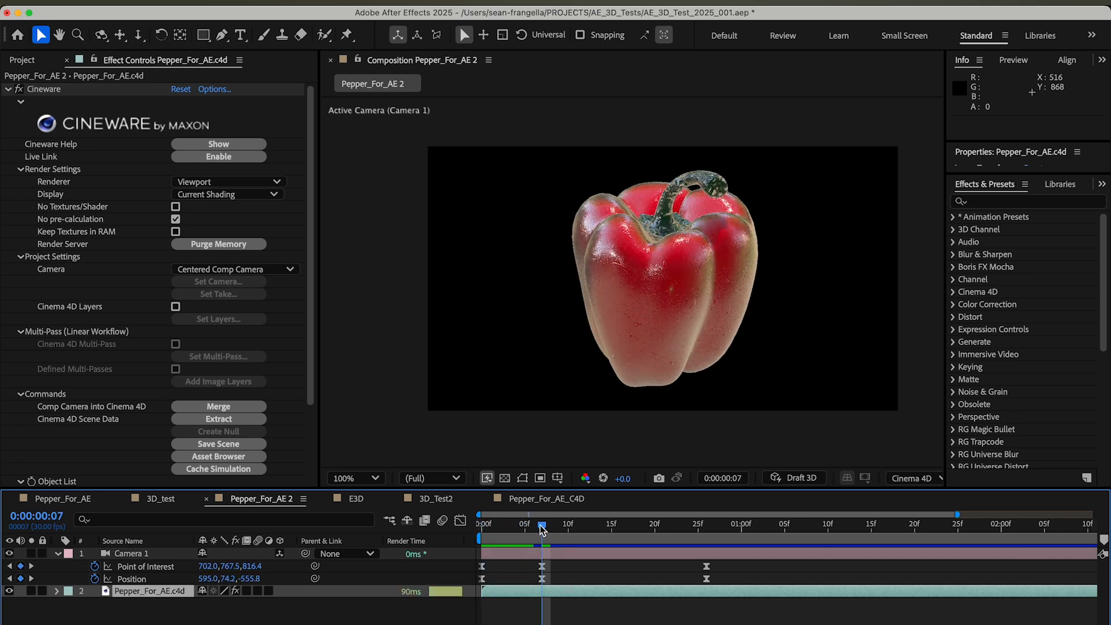
{"action": "mouse_move", "coordinate": [256, 340]}
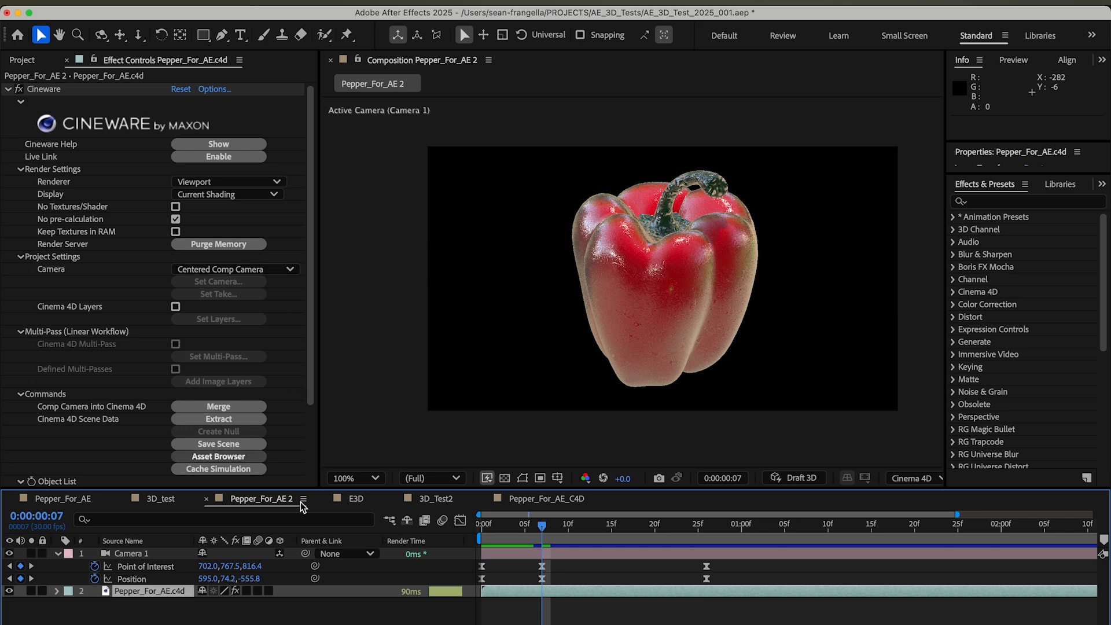
{"action": "mouse_move", "coordinate": [160, 563]}
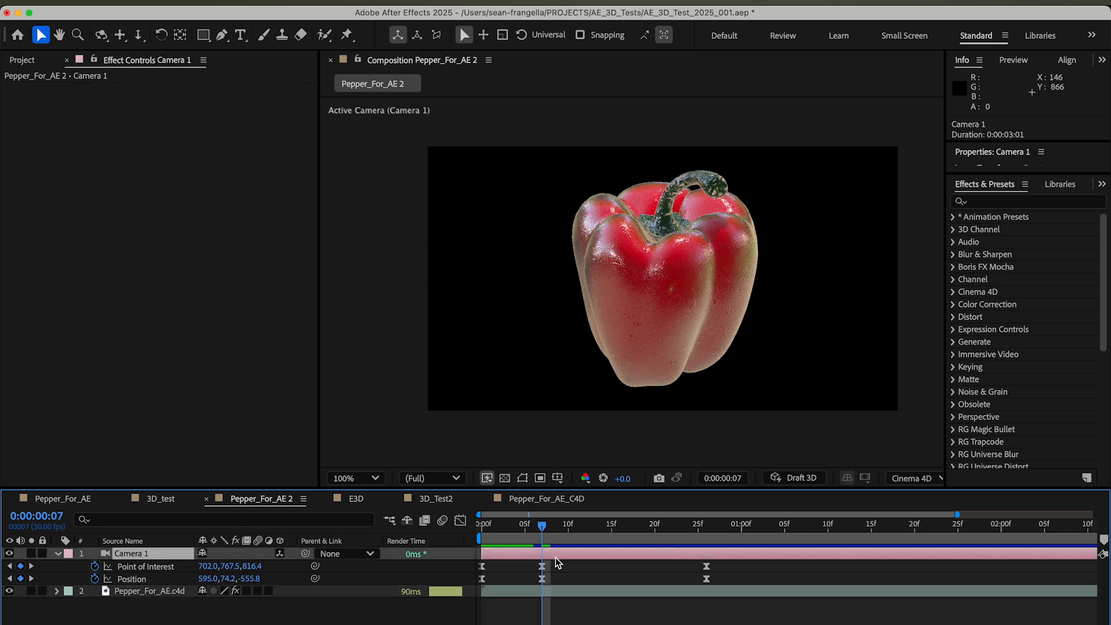
- Select Camera 1 in the Pepper_For_AE 2 timeline before switching to Cinema 4D
{"action": "left_click", "coordinate": [485, 524]}
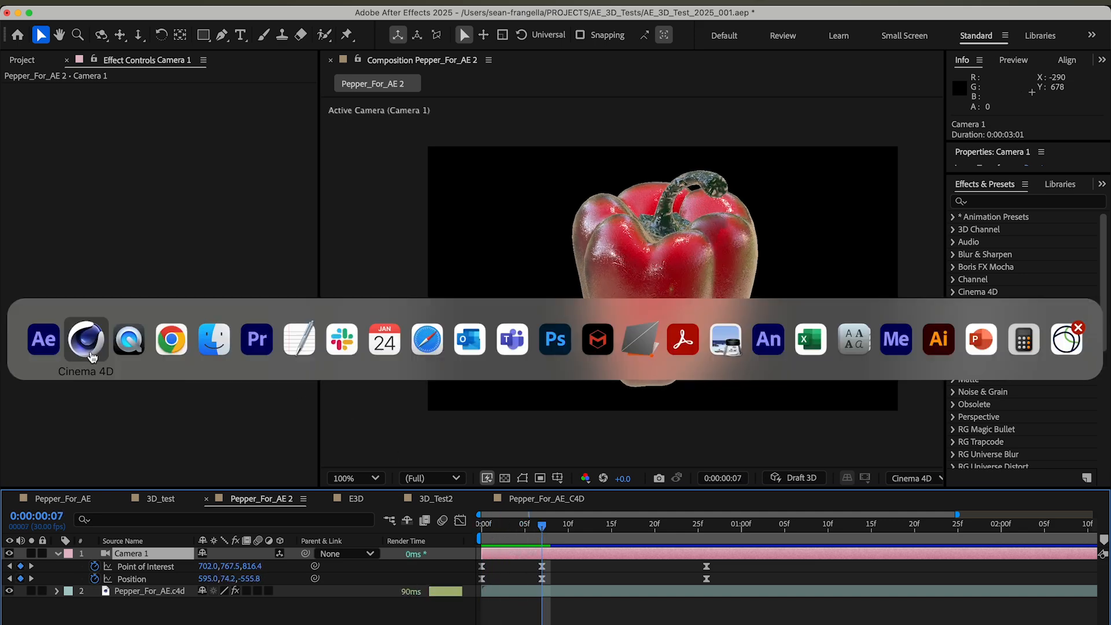
- Switch to Cinema 4D and play back the pepper scene with its lights and null
{"action": "left_click", "coordinate": [86, 339]}
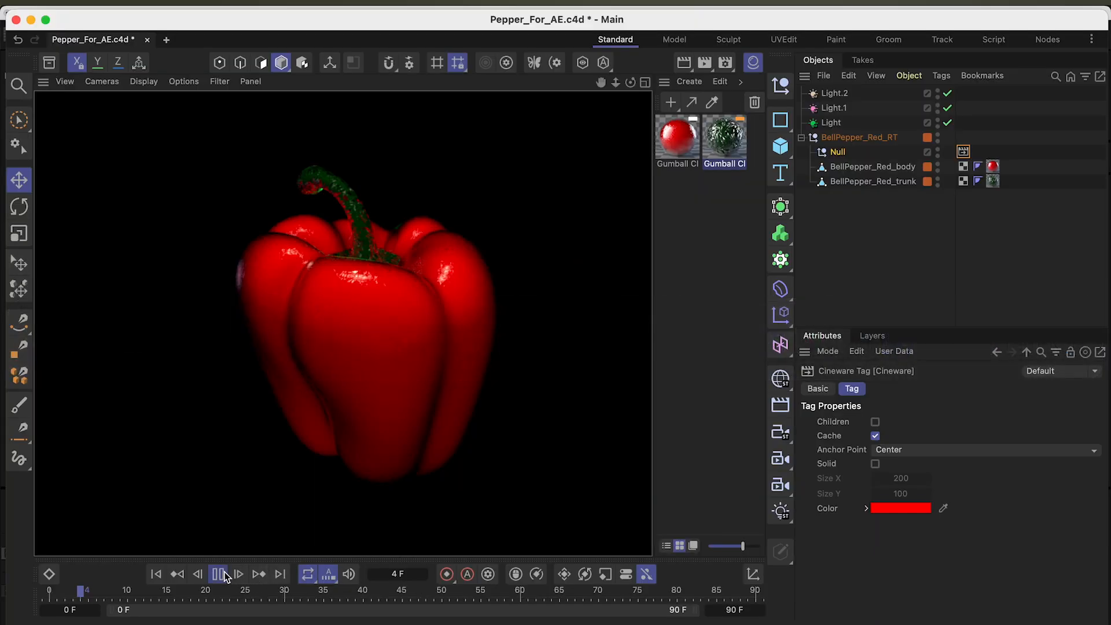
{"action": "left_click", "coordinate": [238, 574]}
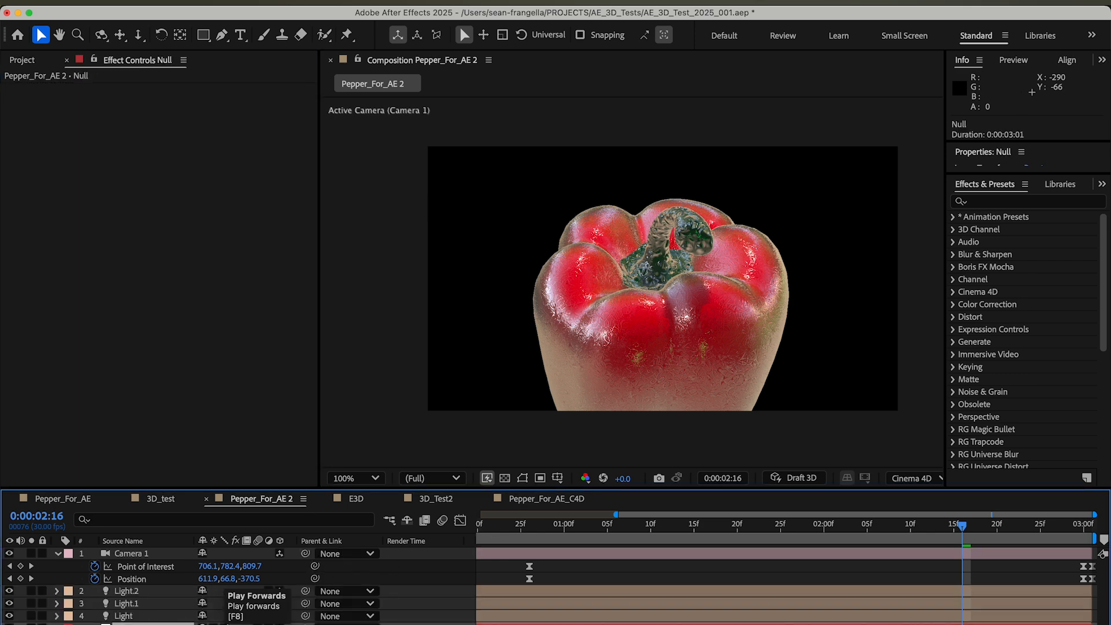
{"action": "mouse_move", "coordinate": [567, 441]}
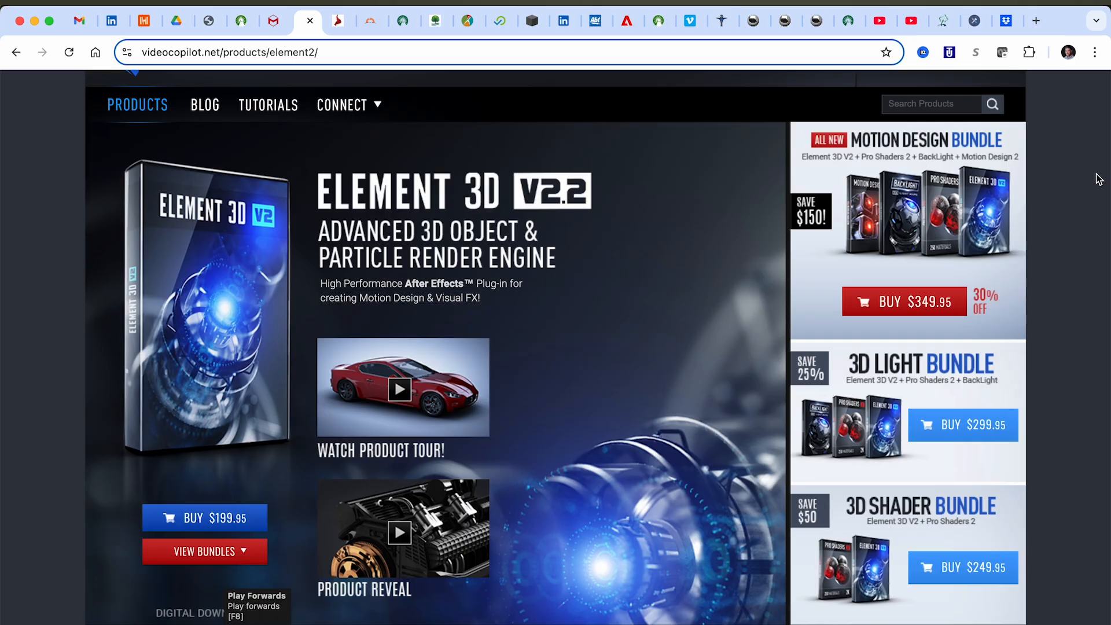
{"action": "mouse_move", "coordinate": [1098, 245]}
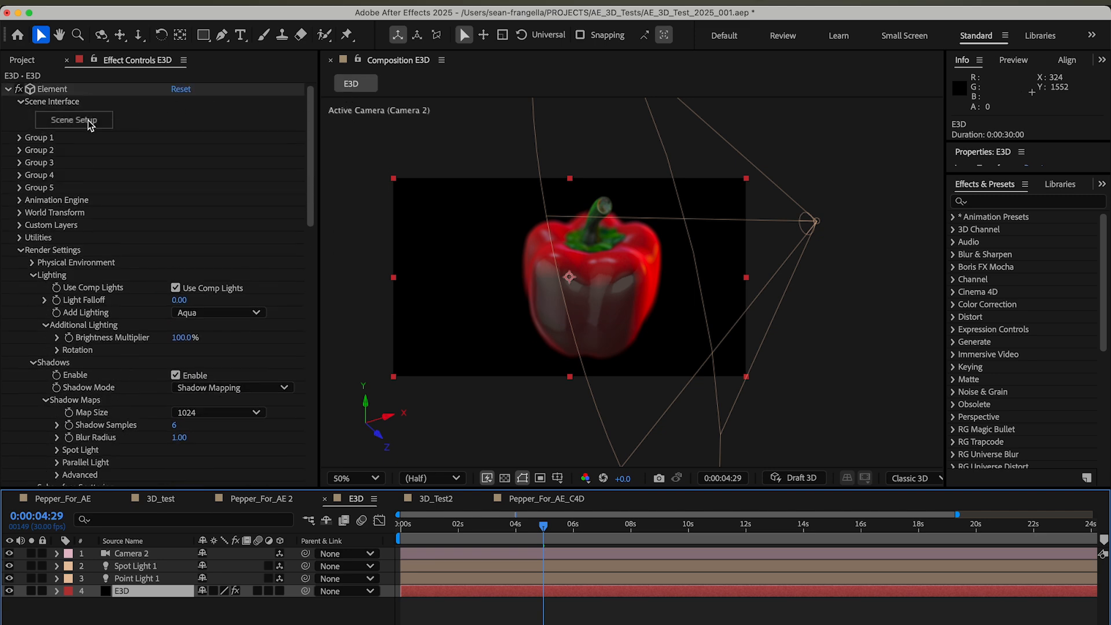
- Open Element 3D's Scene Setup to review the paprika model from the Fresh_Food pack
{"action": "left_click", "coordinate": [74, 119]}
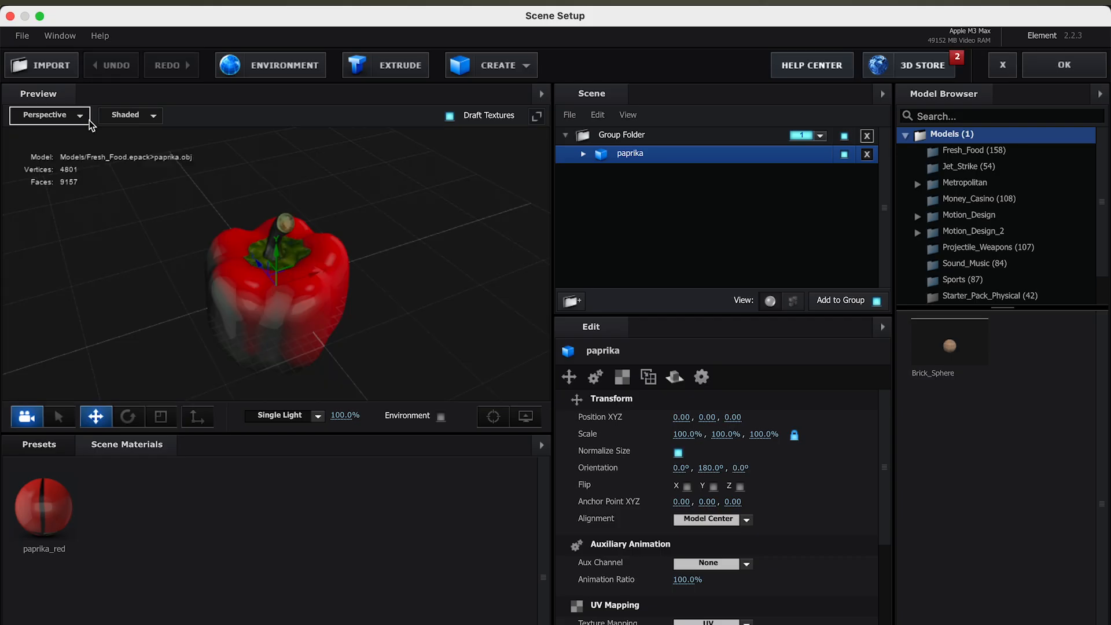
{"action": "mouse_move", "coordinate": [546, 418]}
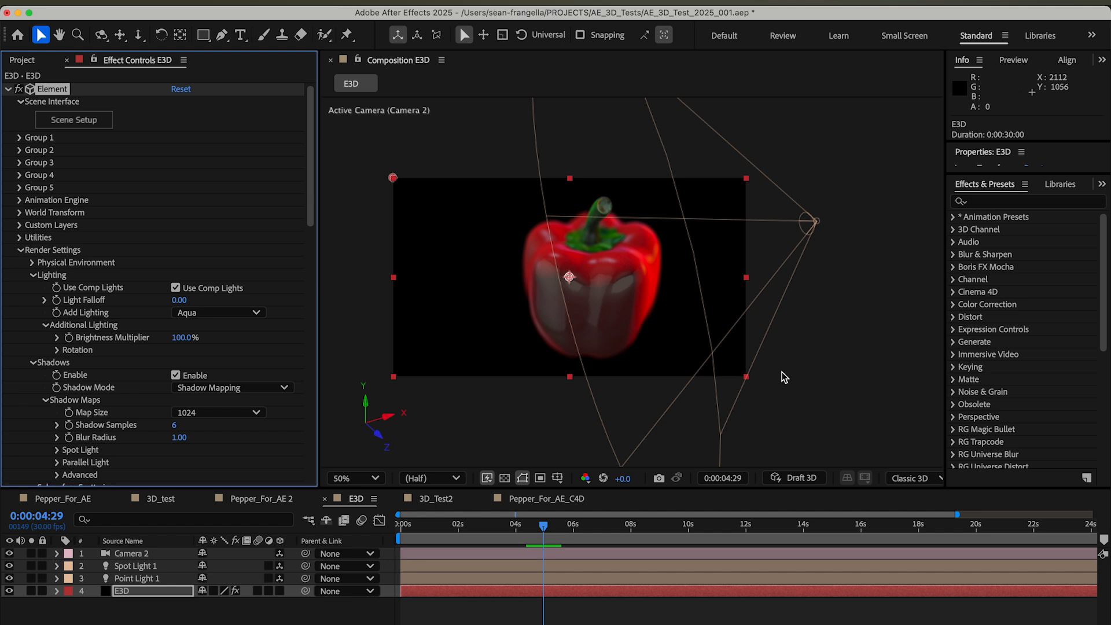
- Jump the E3D comp to the 3-second mark and scroll the layer list
{"action": "left_click", "coordinate": [487, 524]}
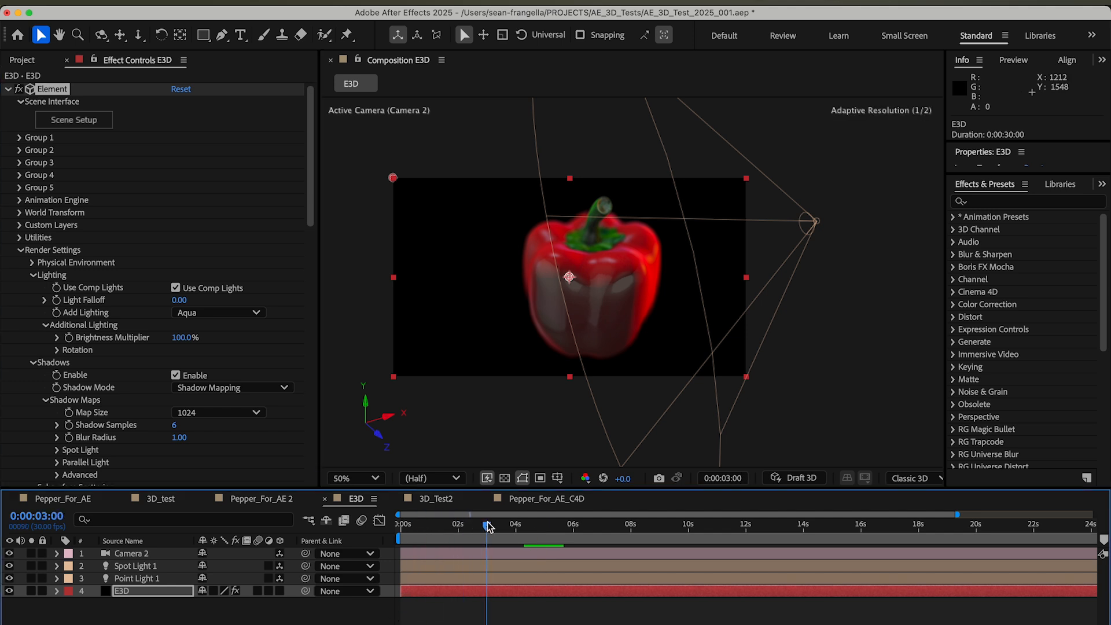
{"action": "mouse_move", "coordinate": [488, 526]}
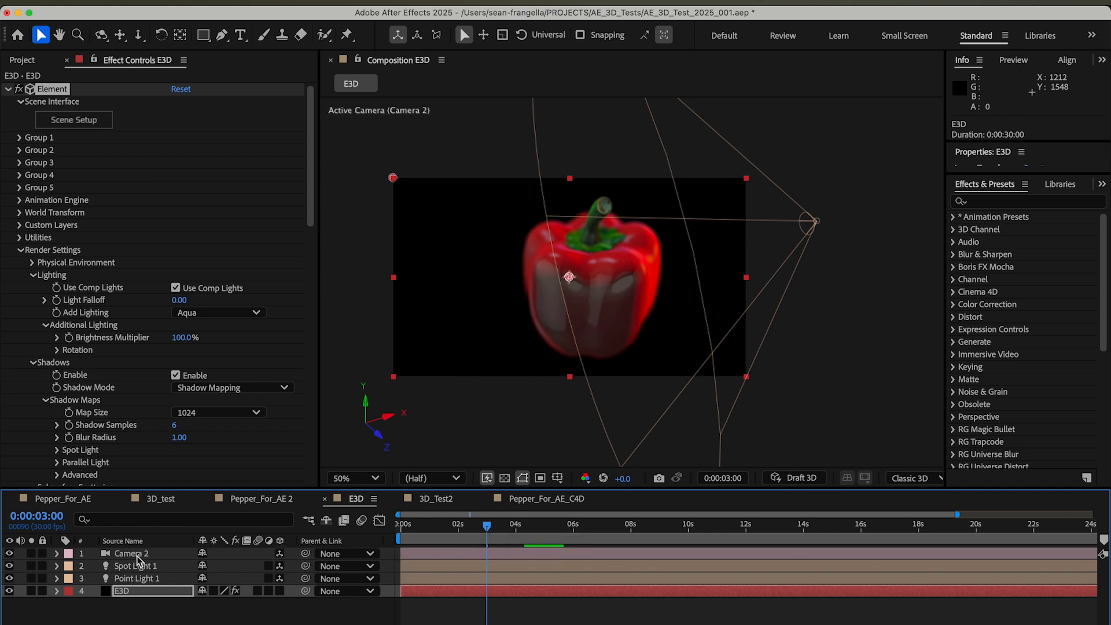
{"action": "mouse_move", "coordinate": [174, 531]}
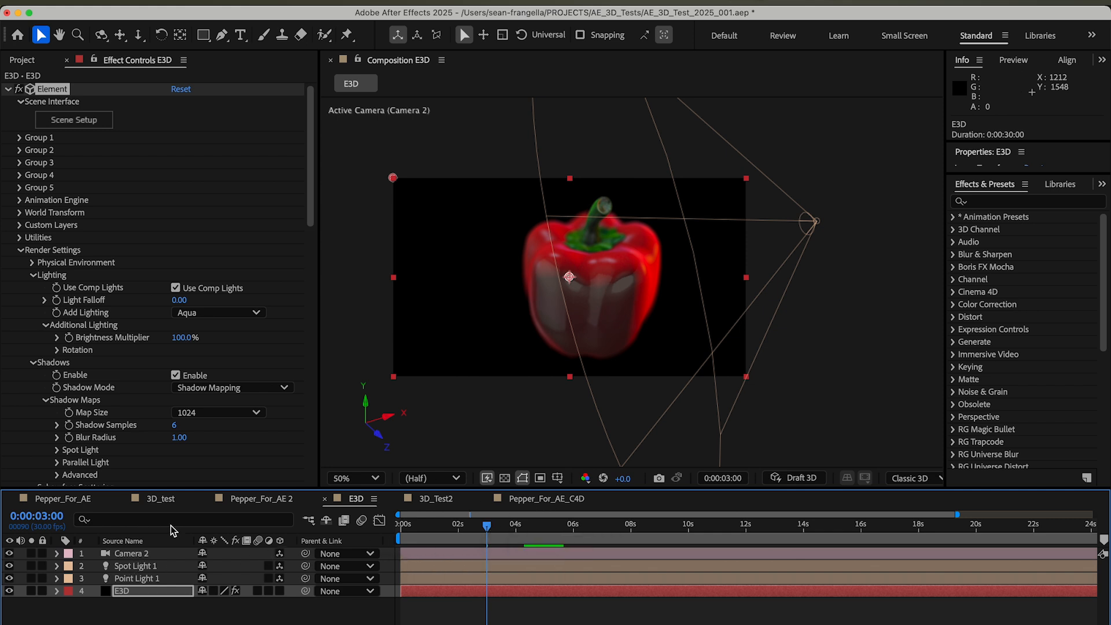
{"action": "scroll", "scroll_direction": "down", "scroll_amount": 3}
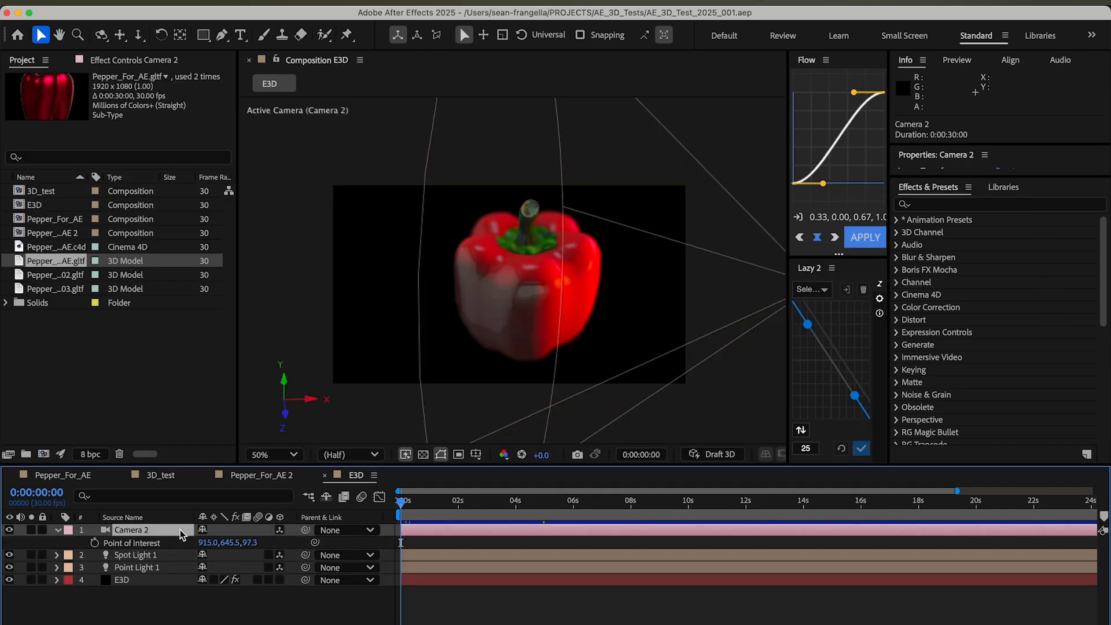
- Reveal Camera 2's Camera Options and raise Aperture to 547 pixels for stronger blur
{"action": "left_click", "coordinate": [69, 543]}
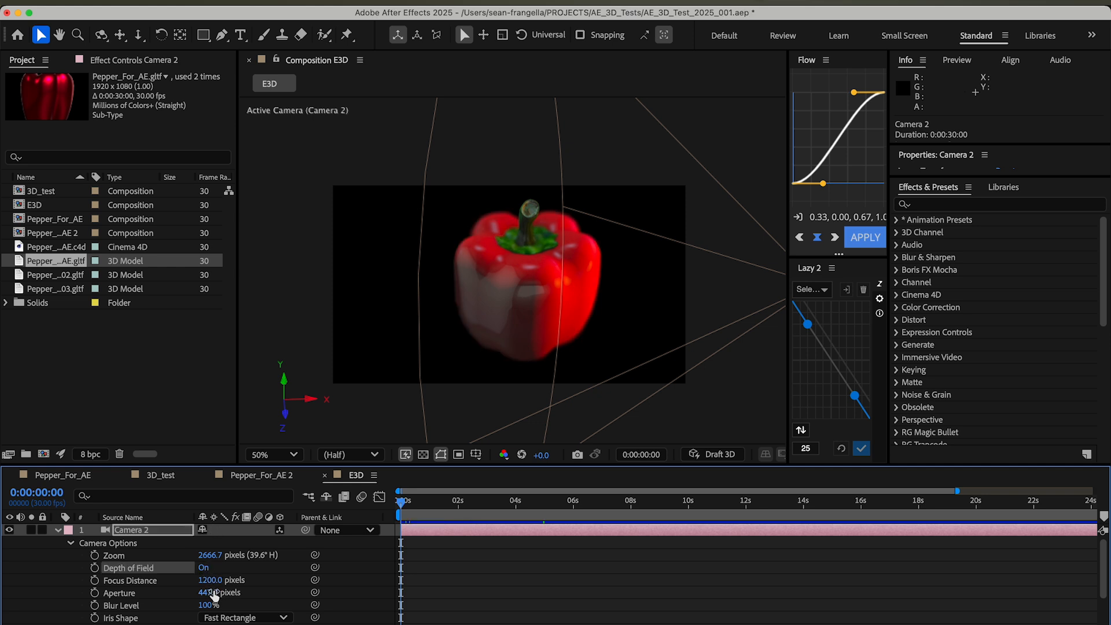
{"action": "left_click_drag", "start_coordinate": [217, 591], "coordinate": [280, 598]}
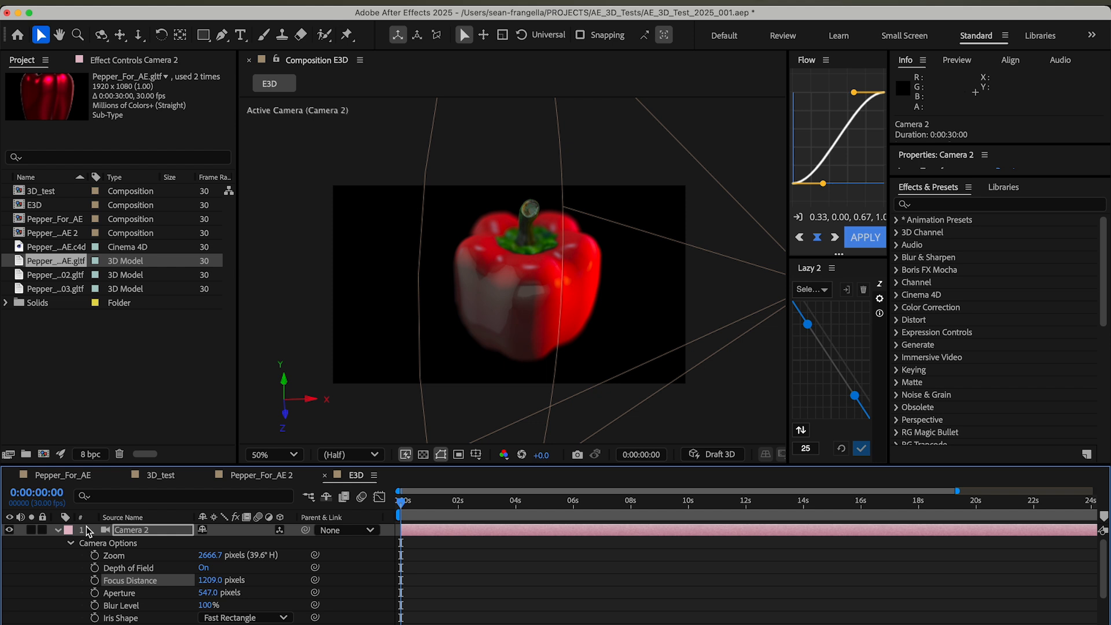
{"action": "mouse_move", "coordinate": [65, 539]}
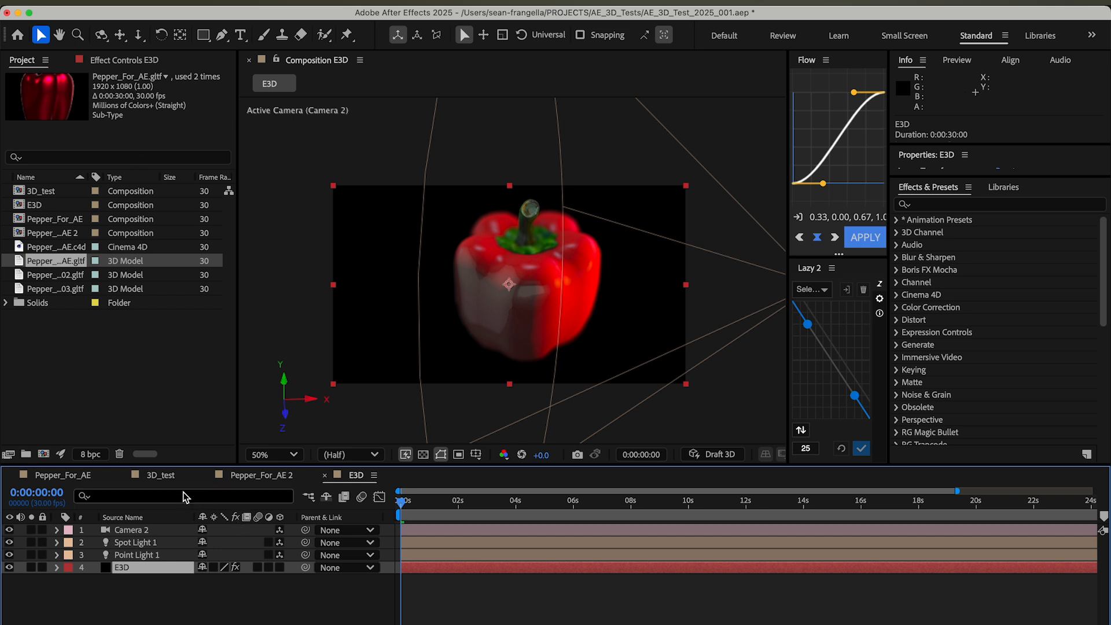
{"action": "left_click", "coordinate": [161, 474]}
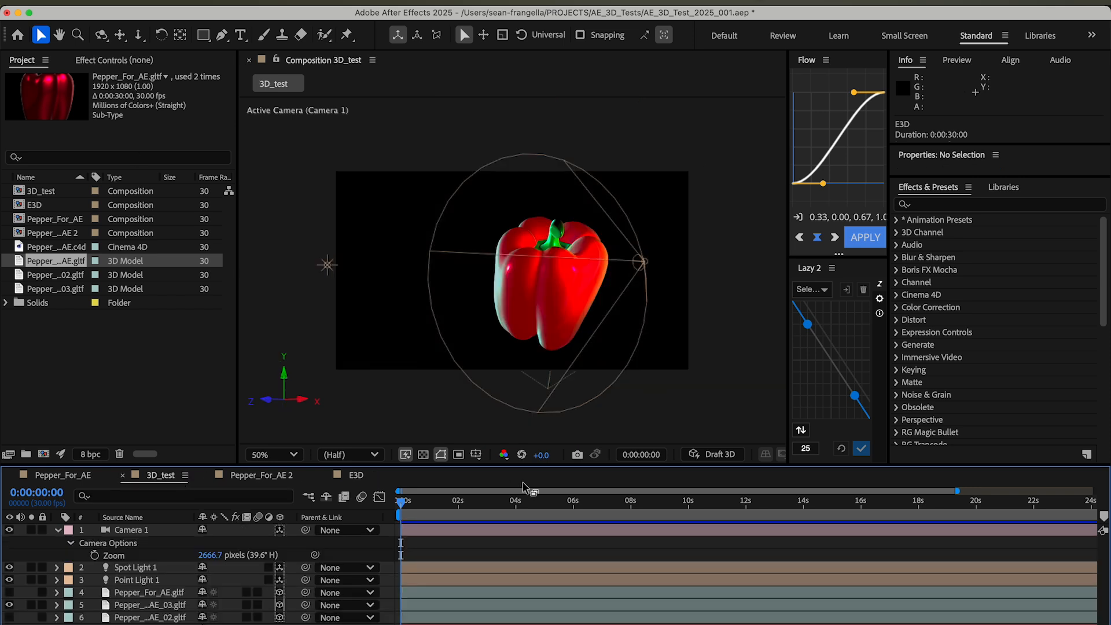
{"action": "mouse_move", "coordinate": [485, 513]}
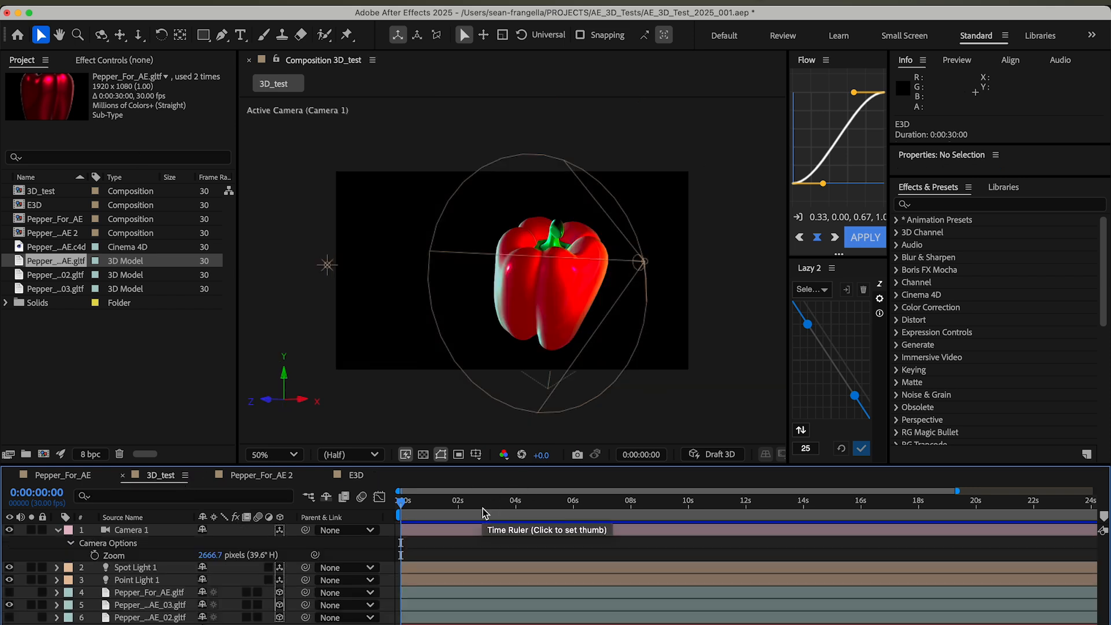
{"action": "left_click", "coordinate": [526, 500]}
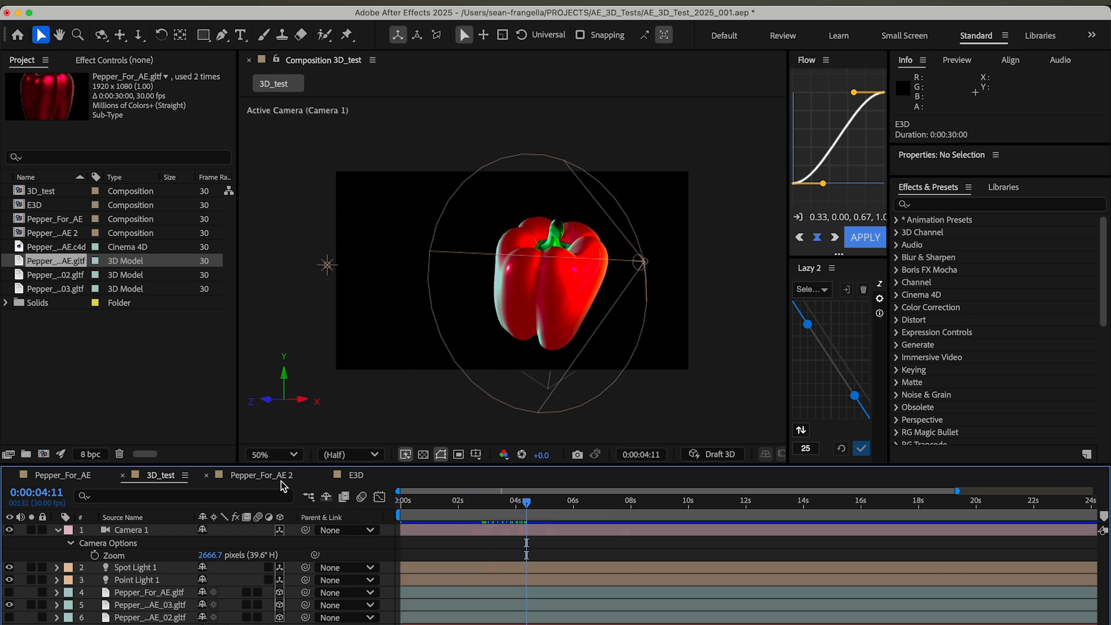
{"action": "left_click", "coordinate": [263, 475]}
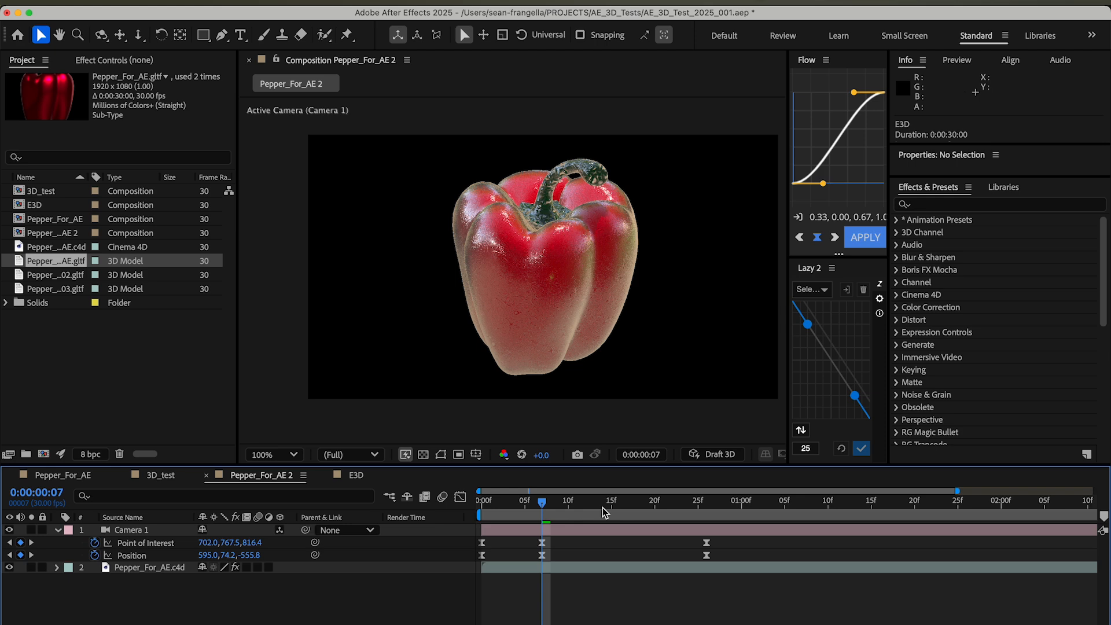
{"action": "left_click", "coordinate": [357, 474]}
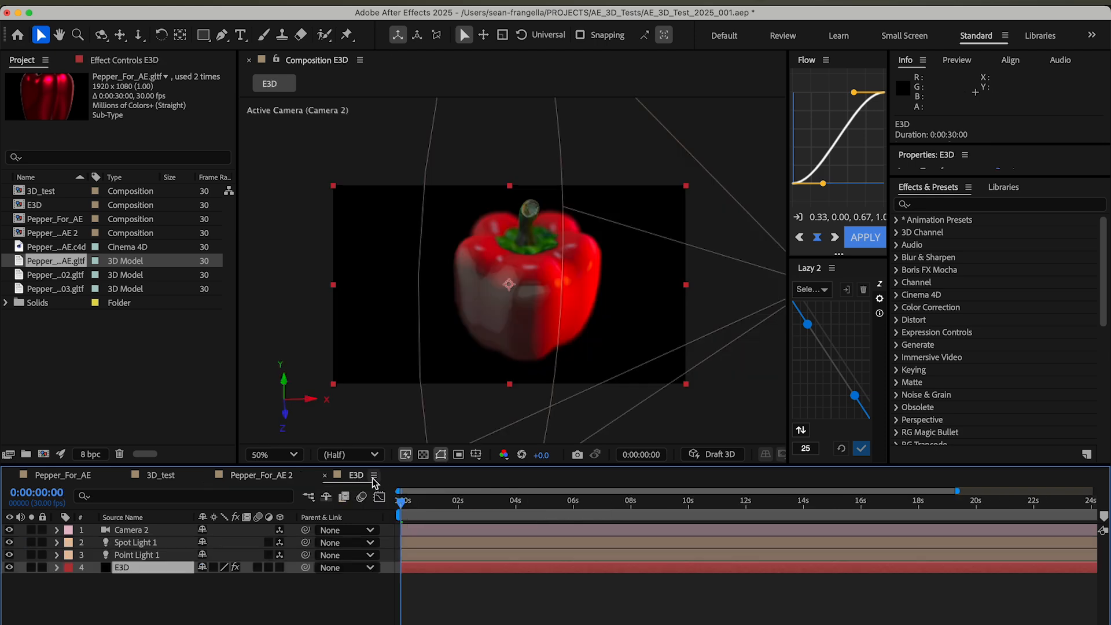
{"action": "left_click", "coordinate": [468, 499]}
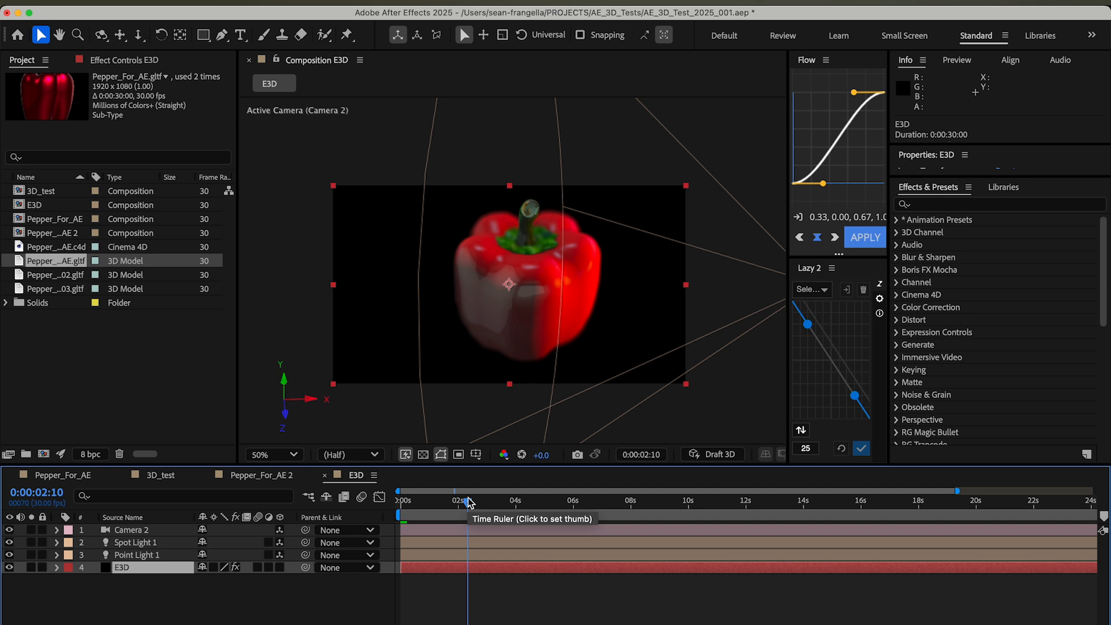
{"action": "mouse_move", "coordinate": [469, 501]}
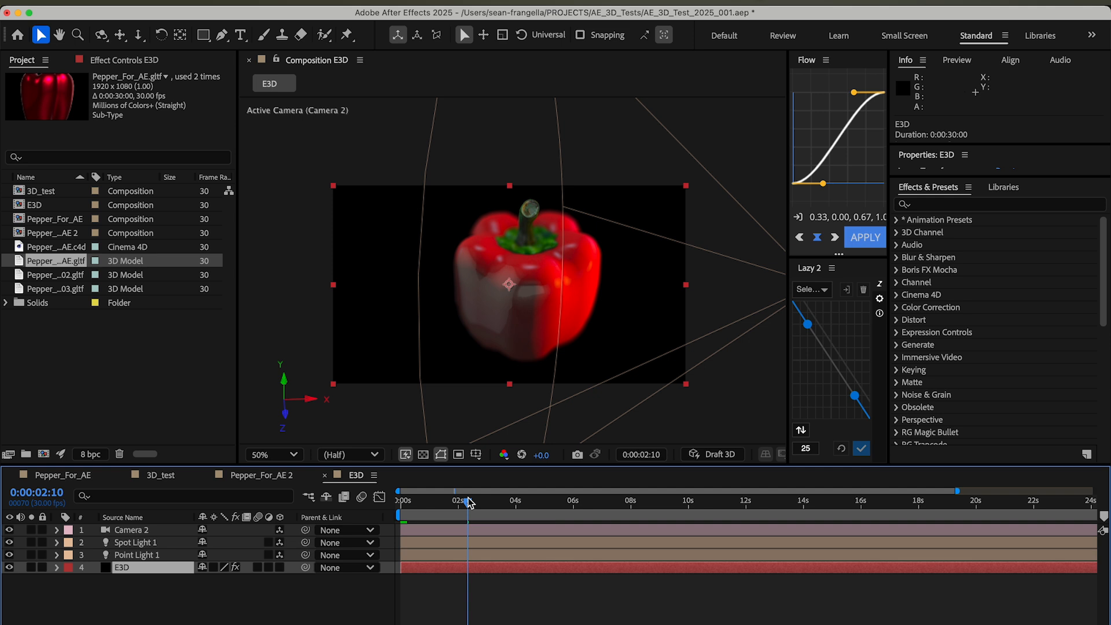